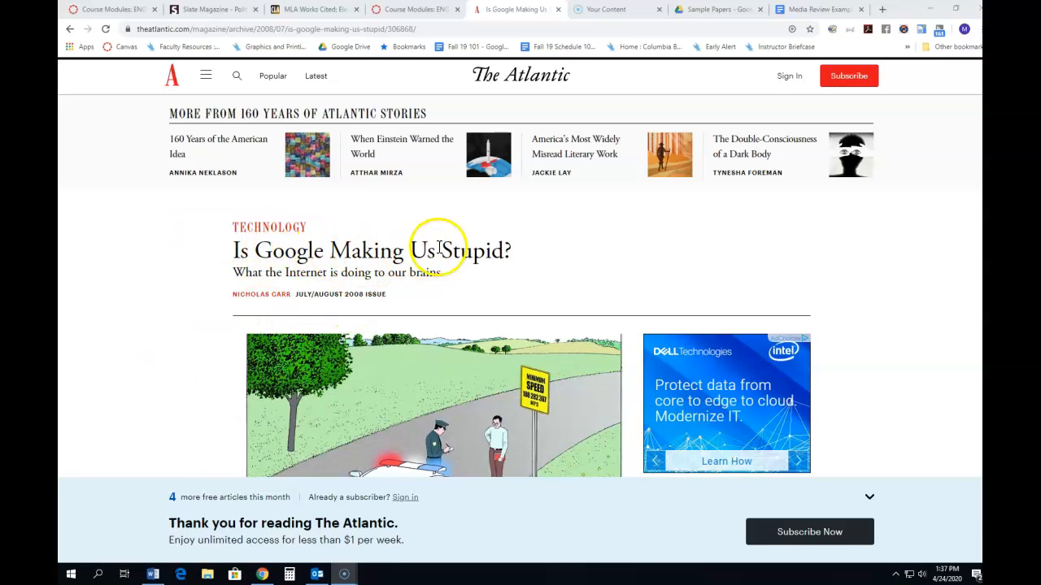
{"action": "mouse_move", "coordinate": [311, 276]}
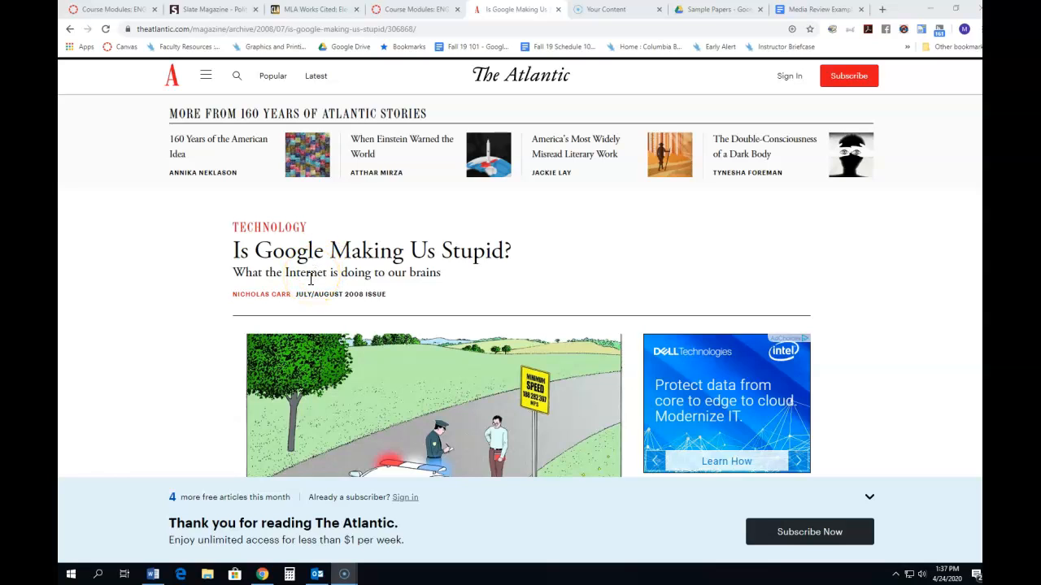
{"action": "mouse_move", "coordinate": [76, 508]}
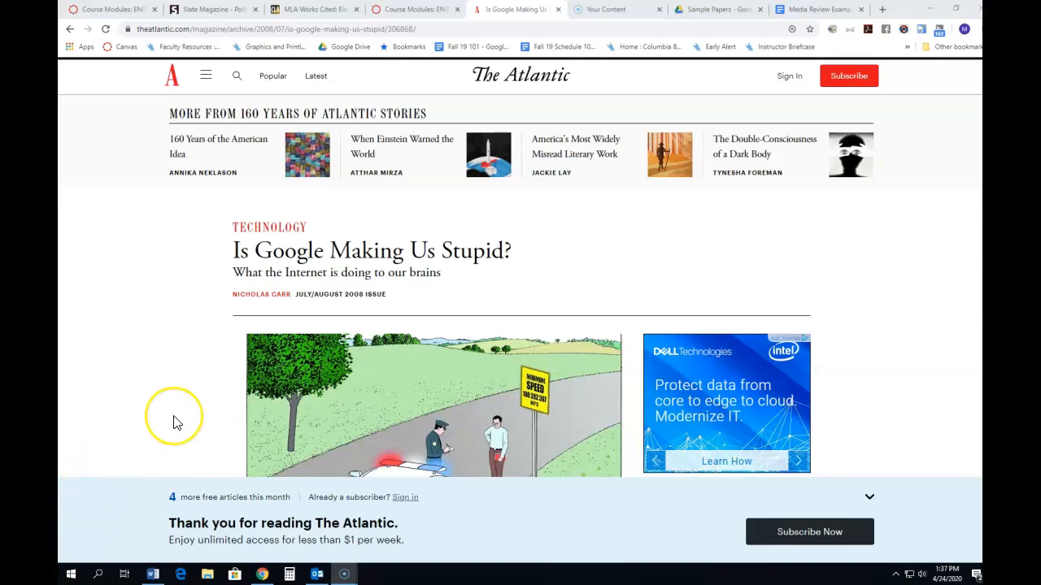
{"action": "mouse_move", "coordinate": [176, 422]}
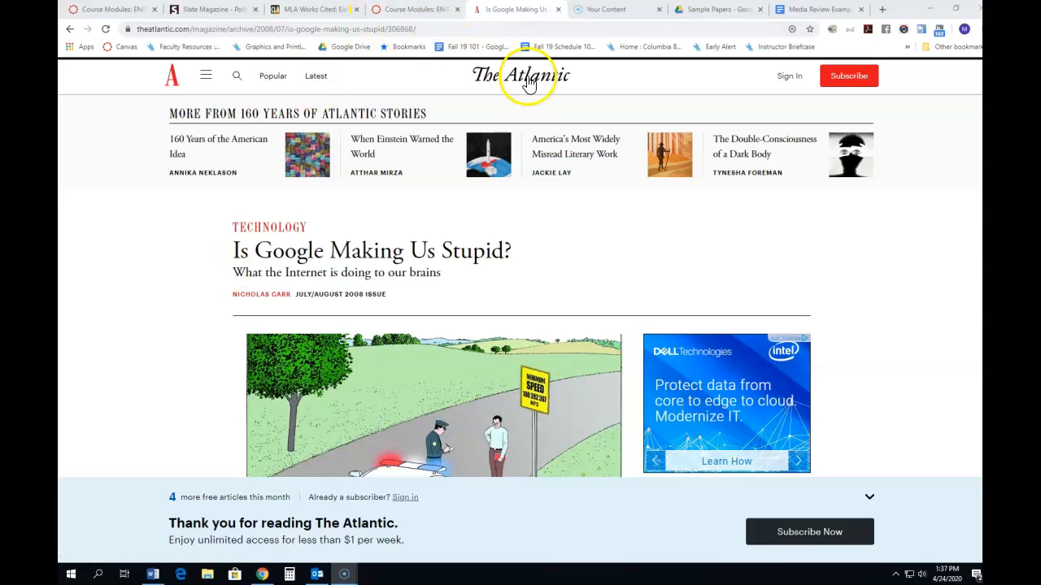
{"action": "mouse_move", "coordinate": [305, 287]}
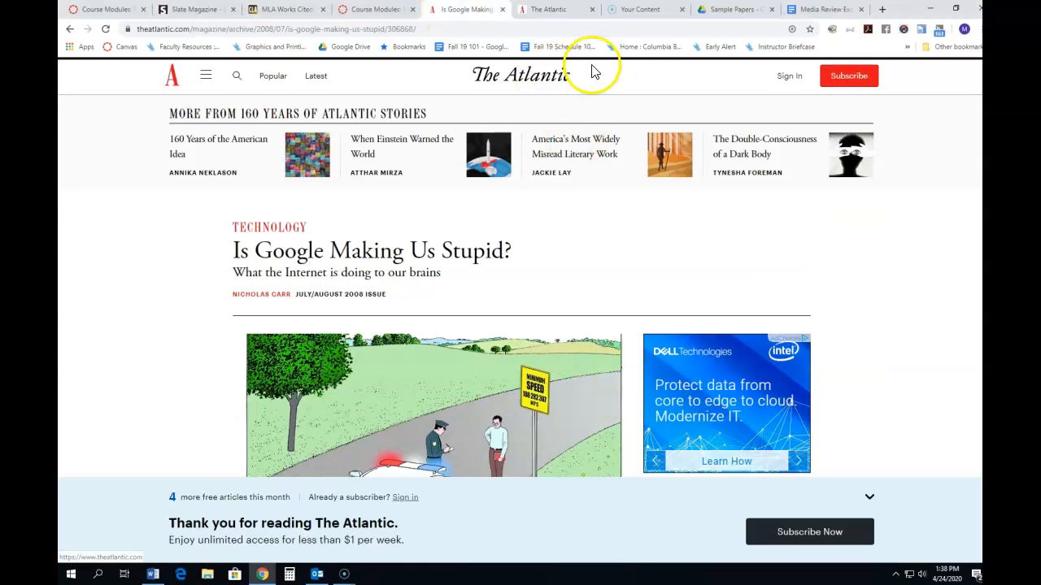
Scroll The Atlantic homepage past the featured stories to the Writers, Latest and Popular lists.
{"action": "left_click", "coordinate": [552, 9]}
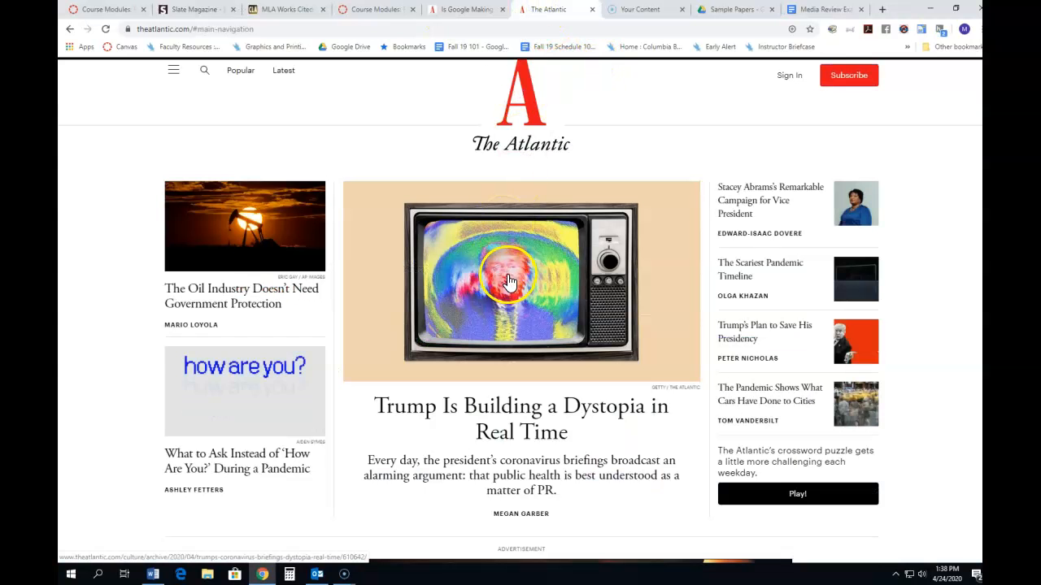
{"action": "scroll", "scroll_direction": "down", "scroll_amount": 3}
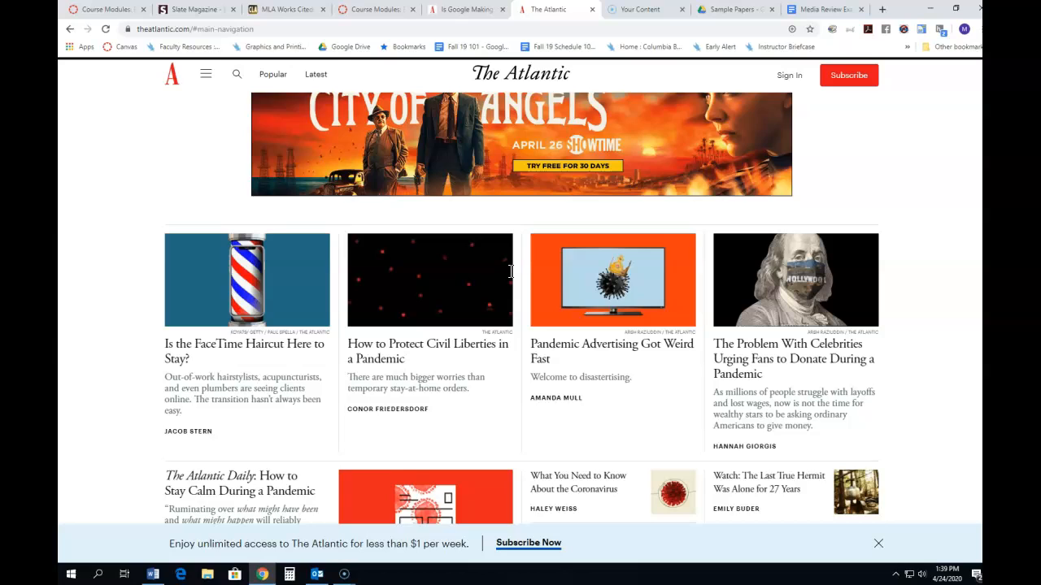
{"action": "scroll", "scroll_direction": "down", "scroll_amount": 3}
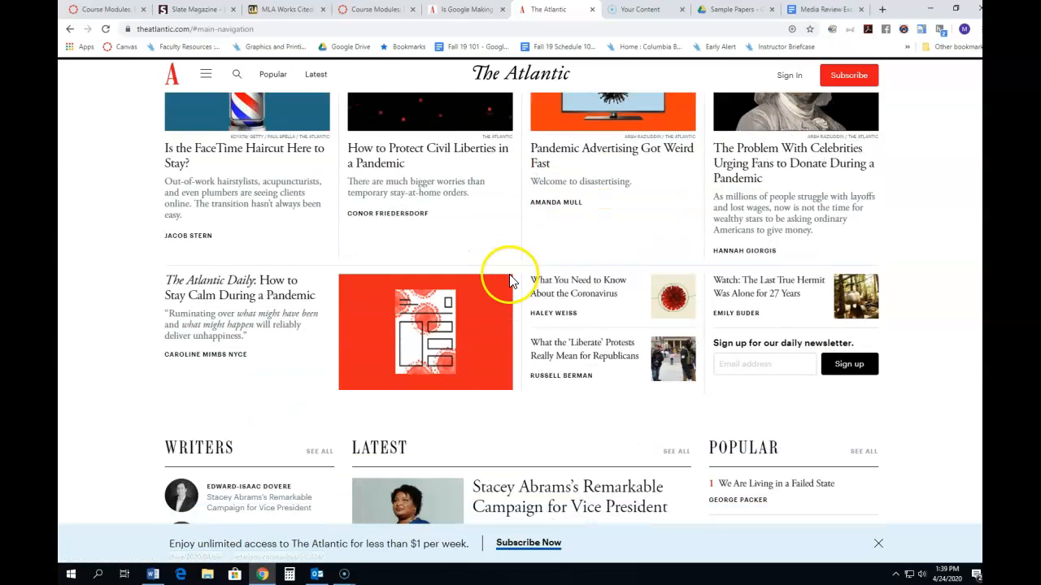
{"action": "scroll", "scroll_direction": "down", "scroll_amount": 3}
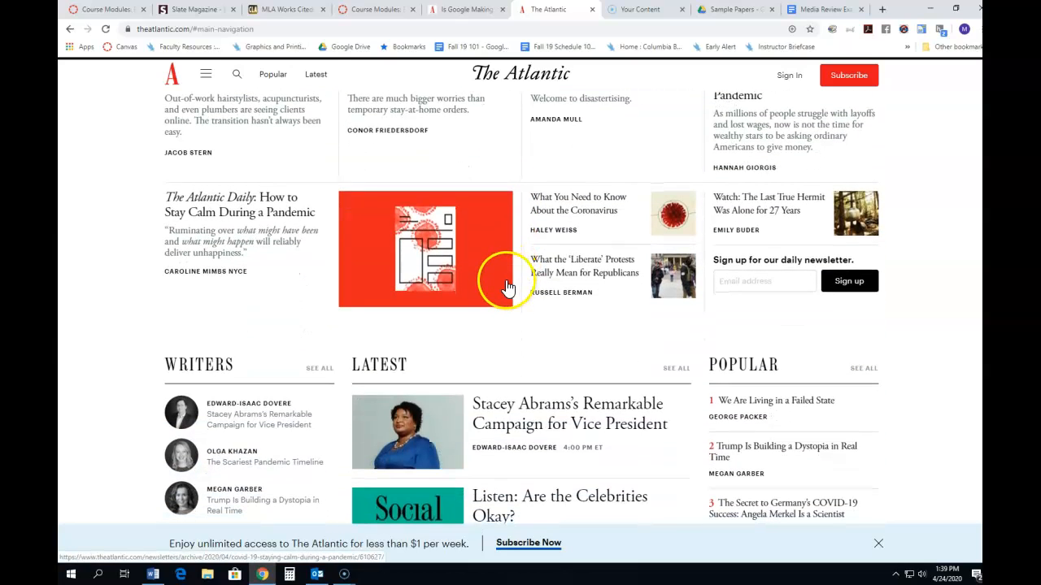
{"action": "mouse_move", "coordinate": [516, 280]}
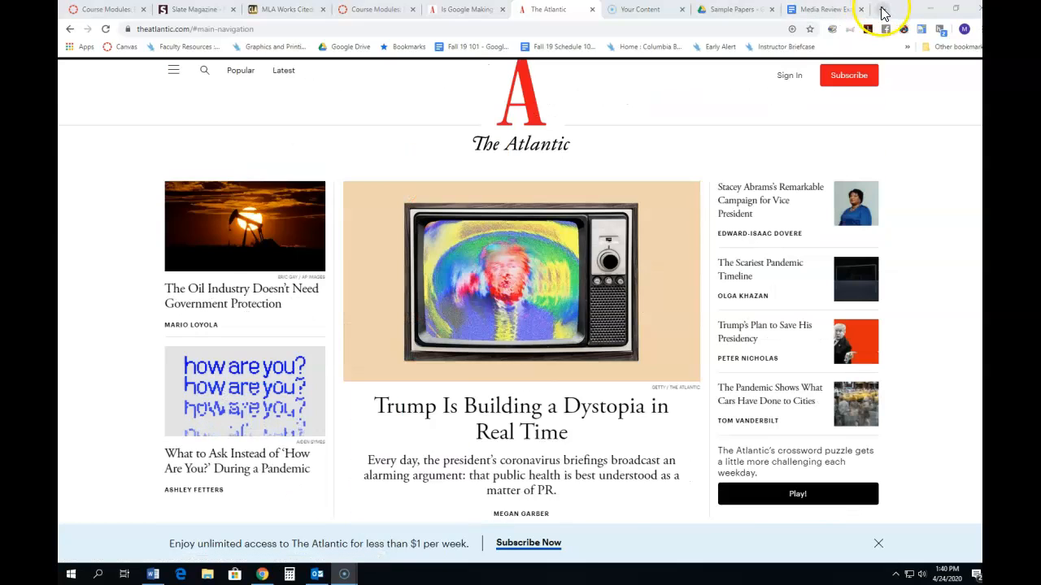
Search Google for 'the atlantic magazine' in a new tab.
{"action": "left_click", "coordinate": [881, 9]}
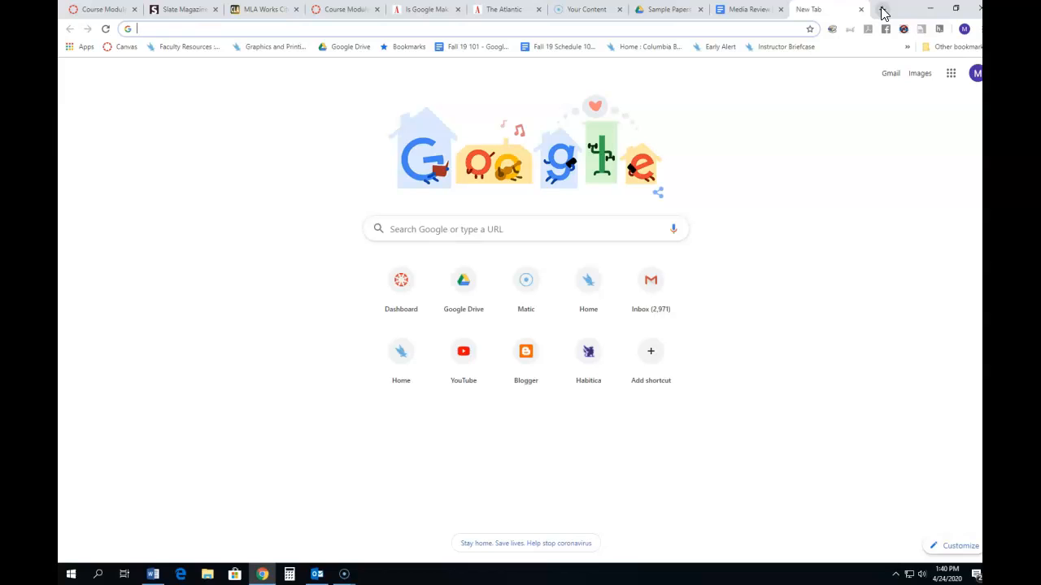
{"action": "type", "text": "atlan"}
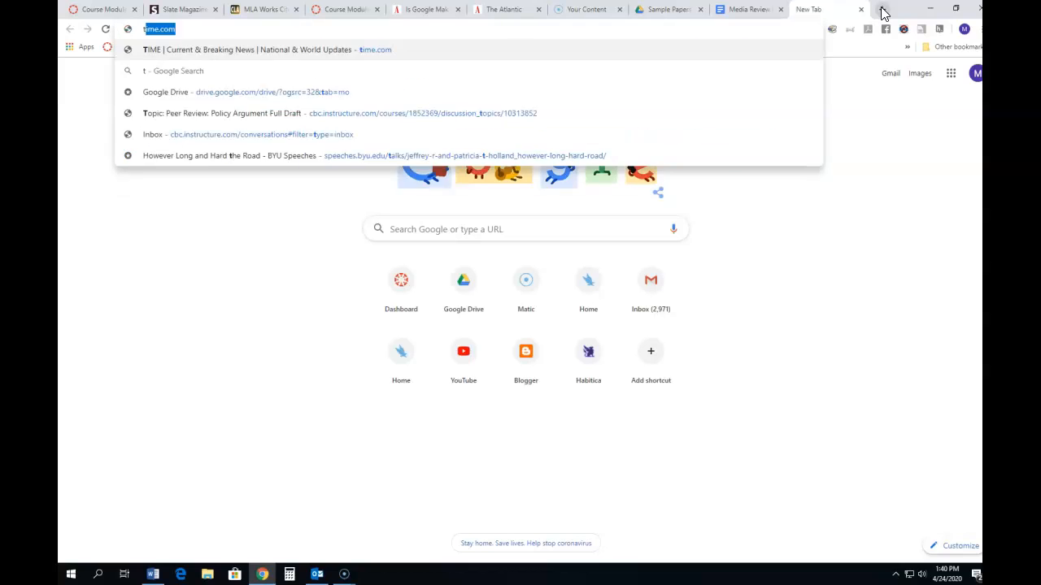
{"action": "type", "text": "the atlantic magazine"}
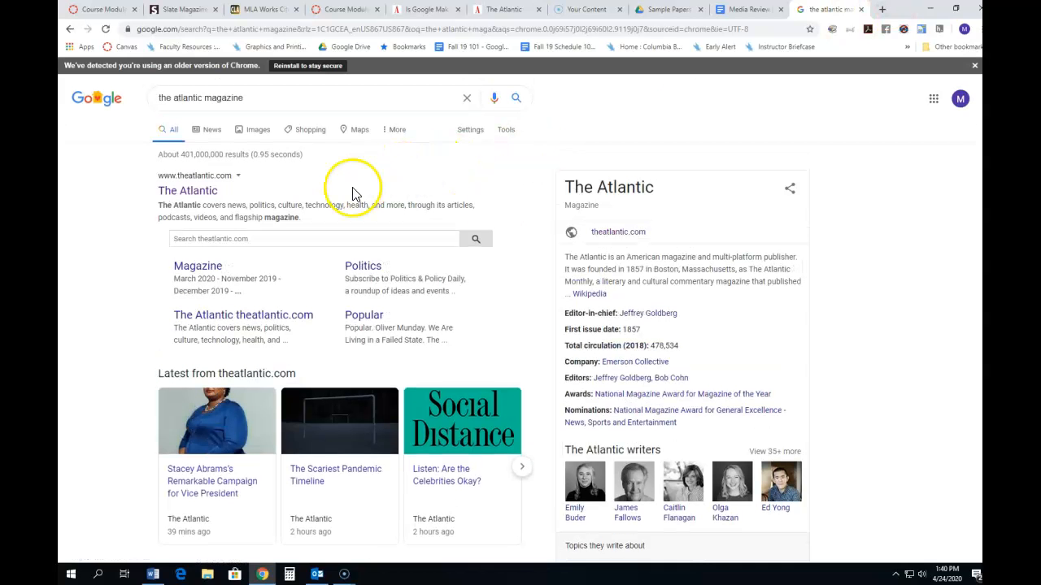
{"action": "scroll", "scroll_direction": "down", "scroll_amount": 3}
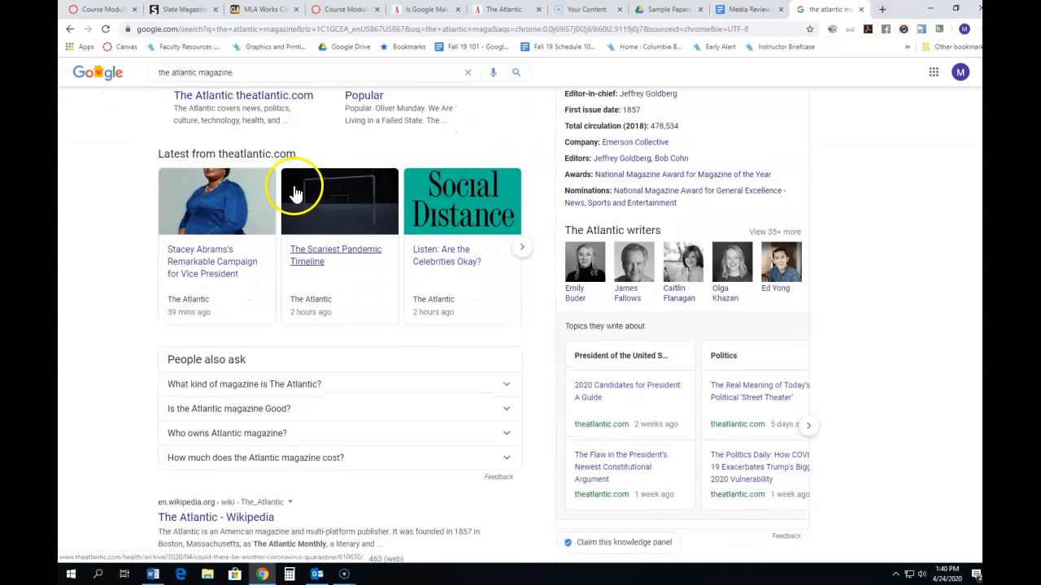
Revisit the Atlantic tab, then scroll the results to the Wikipedia, Britannica and Facebook listings.
{"action": "left_click", "coordinate": [505, 9]}
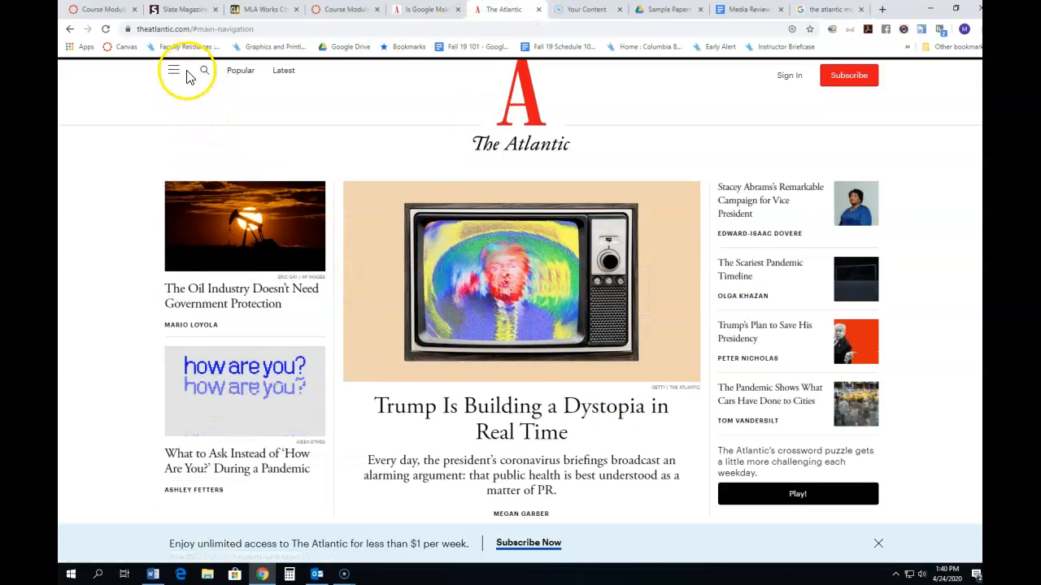
{"action": "left_click", "coordinate": [177, 70]}
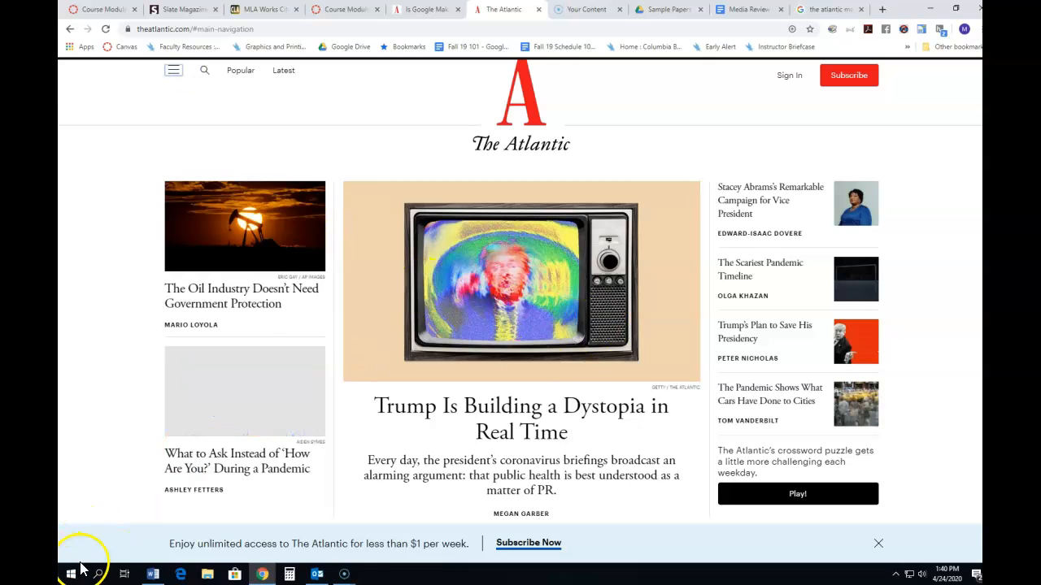
{"action": "scroll", "scroll_direction": "down", "scroll_amount": 3}
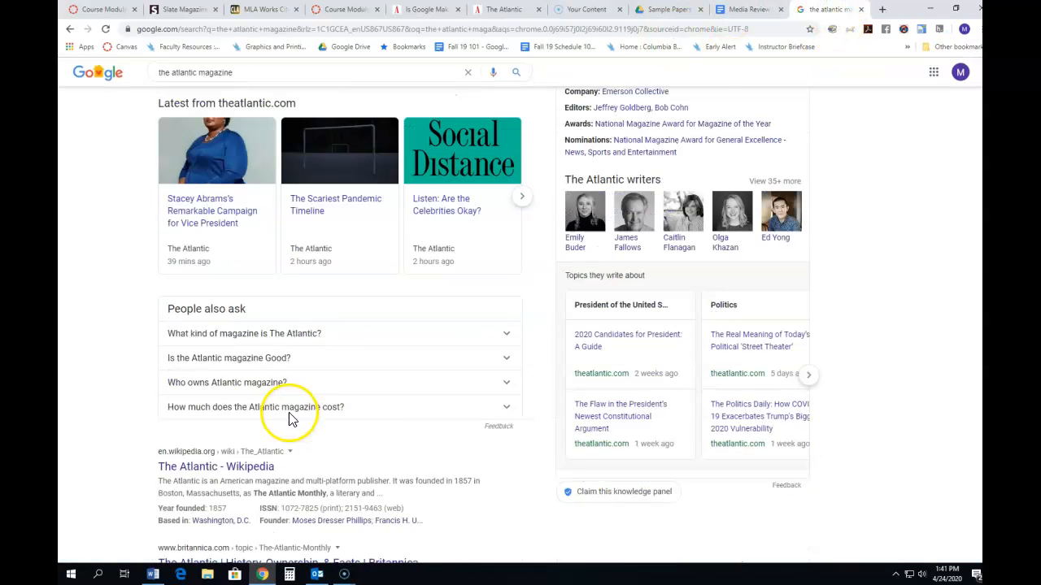
{"action": "scroll", "scroll_direction": "down", "scroll_amount": 3}
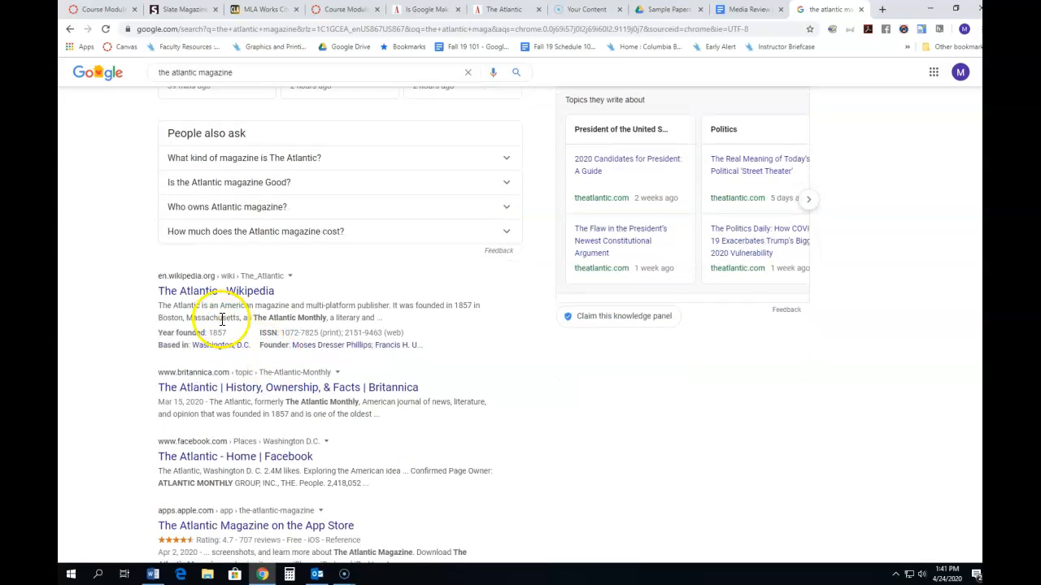
{"action": "scroll", "scroll_direction": "down", "scroll_amount": 3}
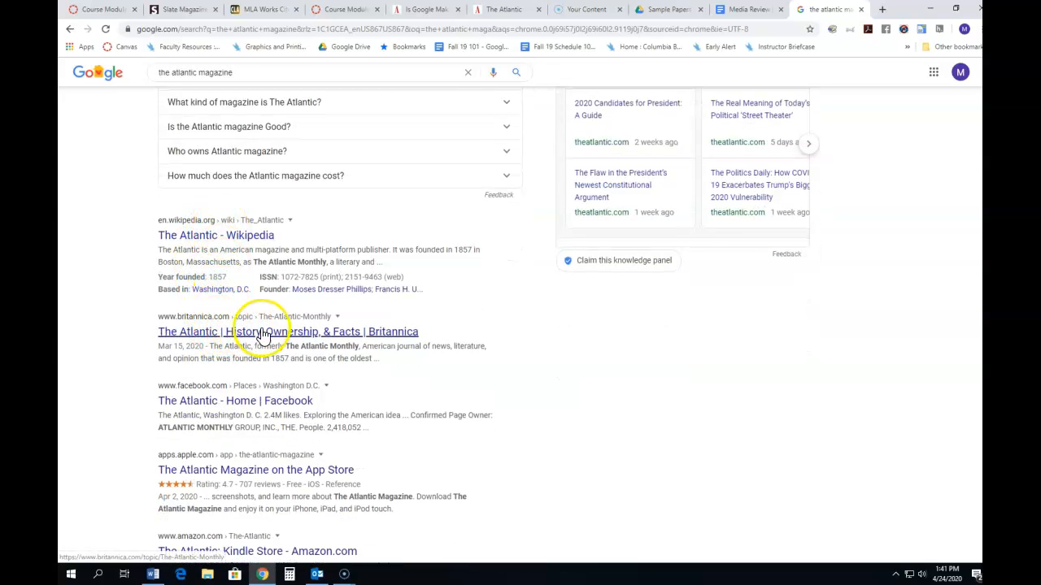
{"action": "scroll", "scroll_direction": "down", "scroll_amount": 3}
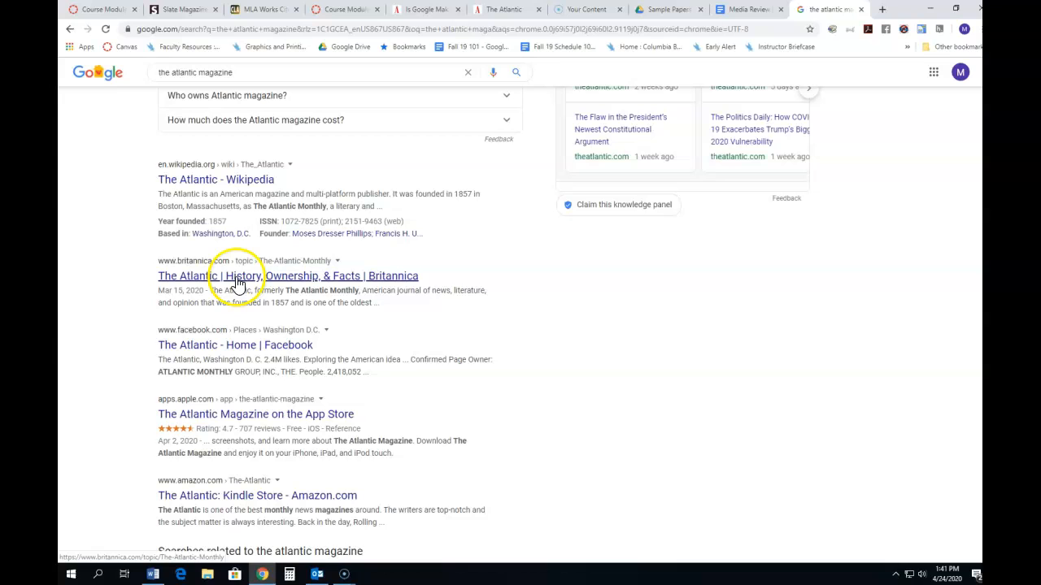
{"action": "mouse_move", "coordinate": [242, 290]}
{"action": "type", "text": " media bias"}
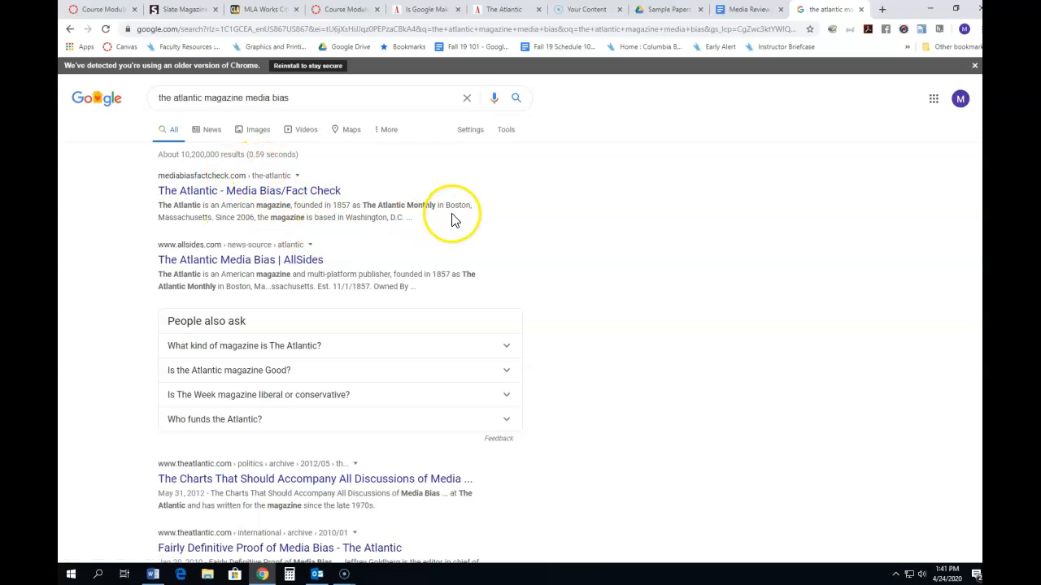
{"action": "mouse_move", "coordinate": [454, 220]}
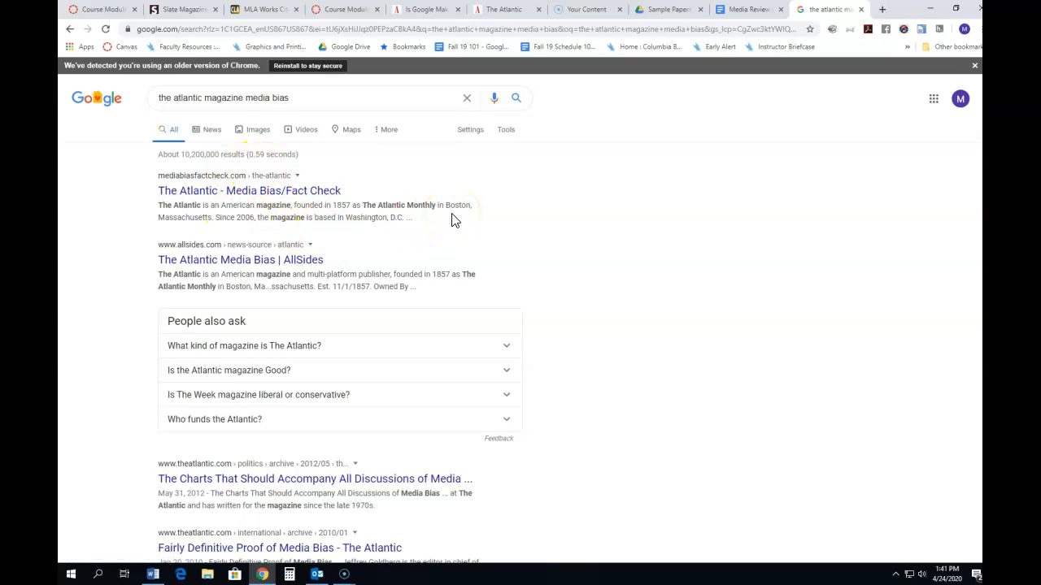
{"action": "mouse_move", "coordinate": [569, 174]}
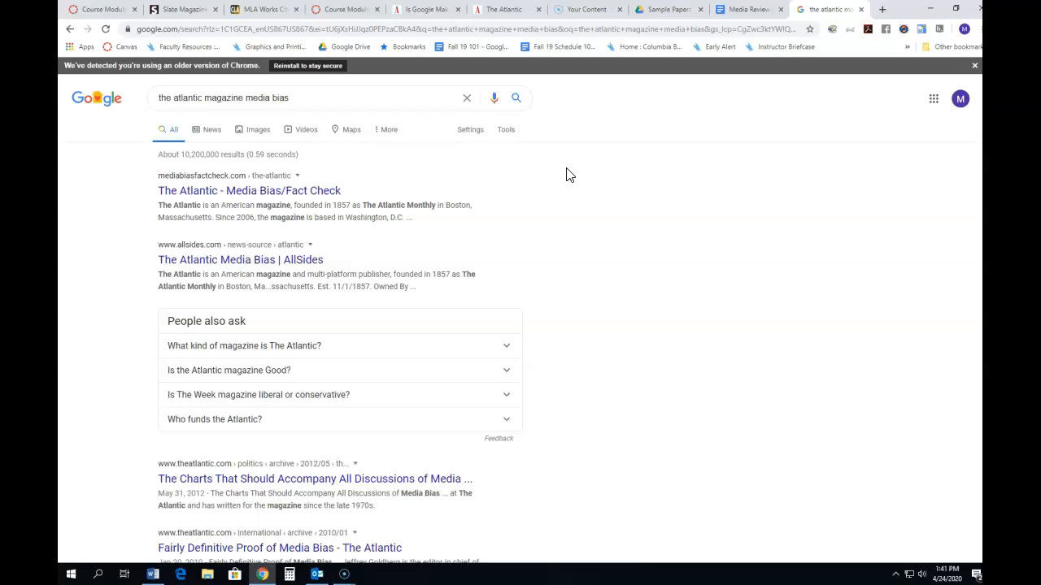
{"action": "mouse_move", "coordinate": [575, 182]}
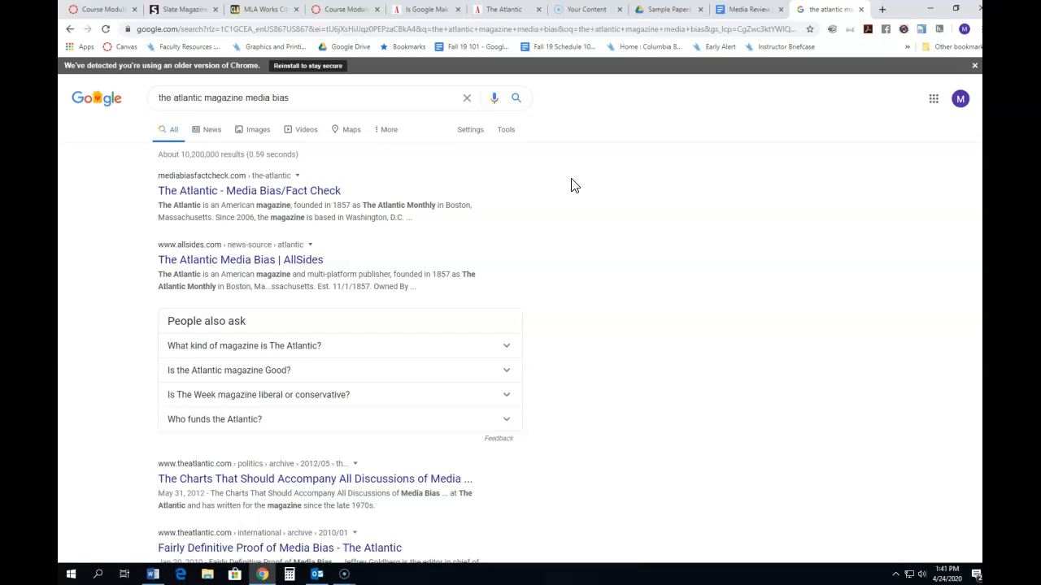
{"action": "left_click", "coordinate": [423, 9]}
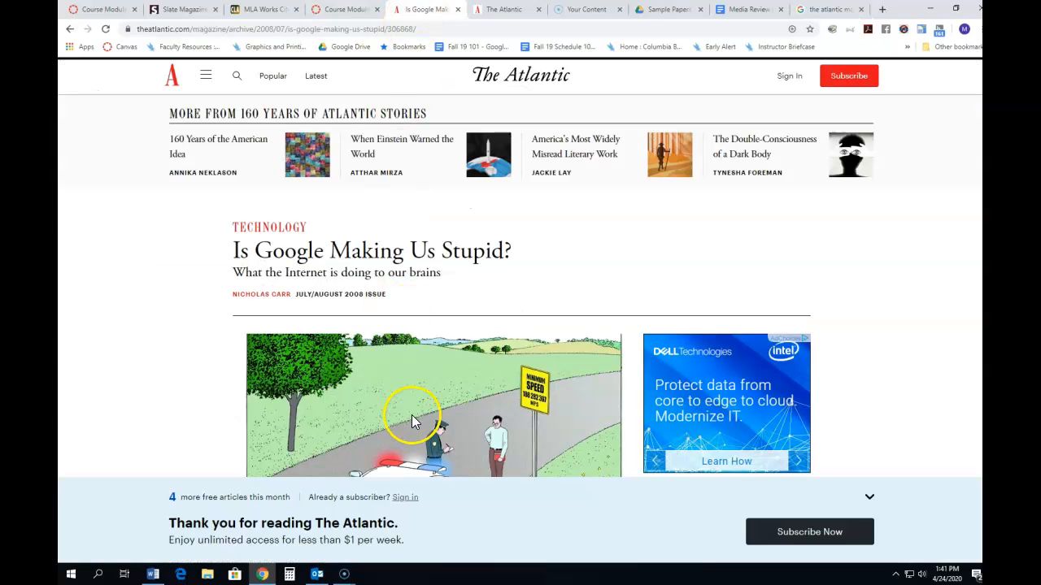
{"action": "scroll", "scroll_direction": "down", "scroll_amount": 3}
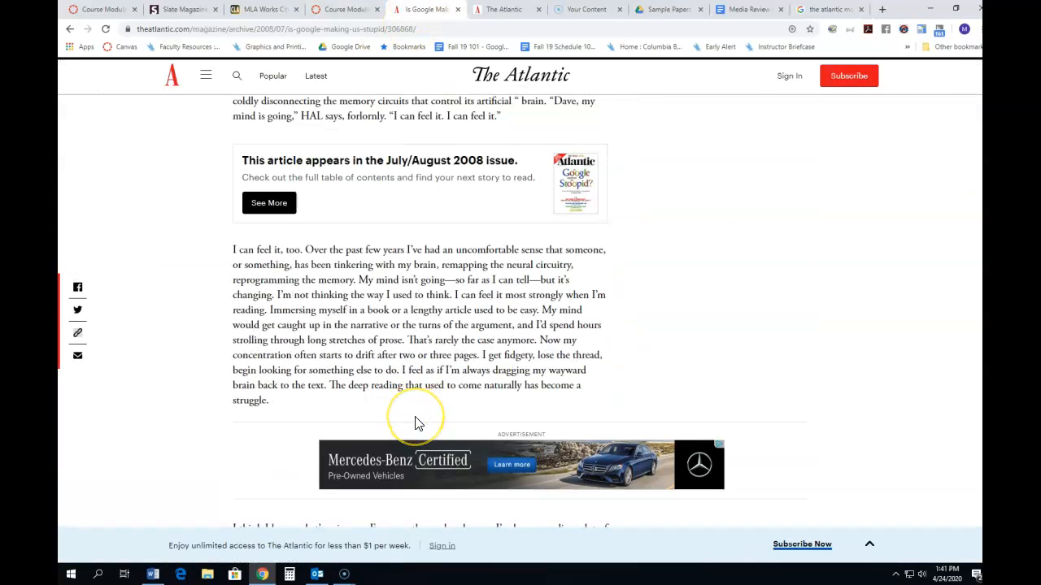
{"action": "scroll", "scroll_direction": "down", "scroll_amount": 3}
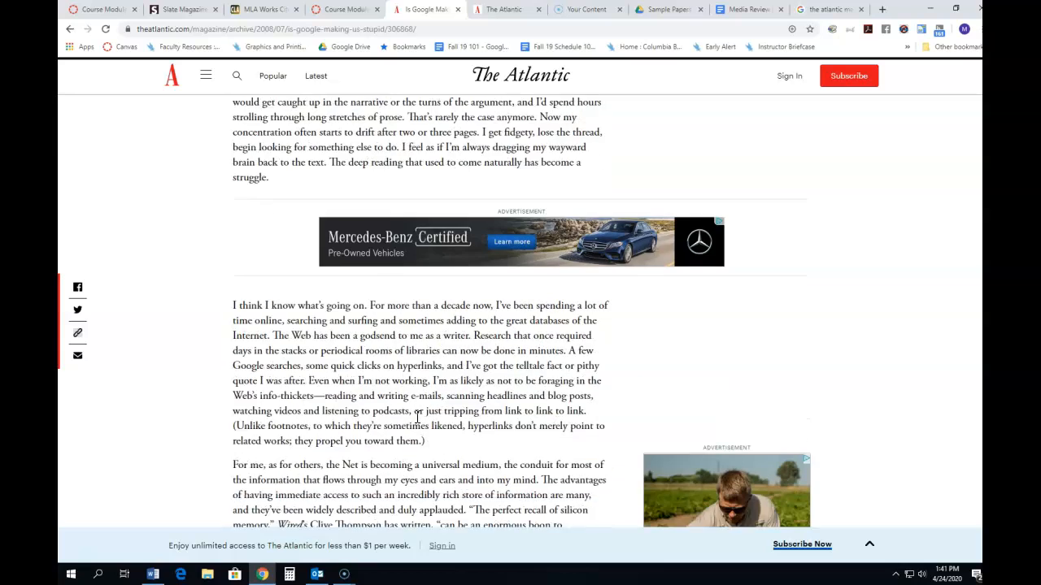
{"action": "scroll", "scroll_direction": "down", "scroll_amount": 3}
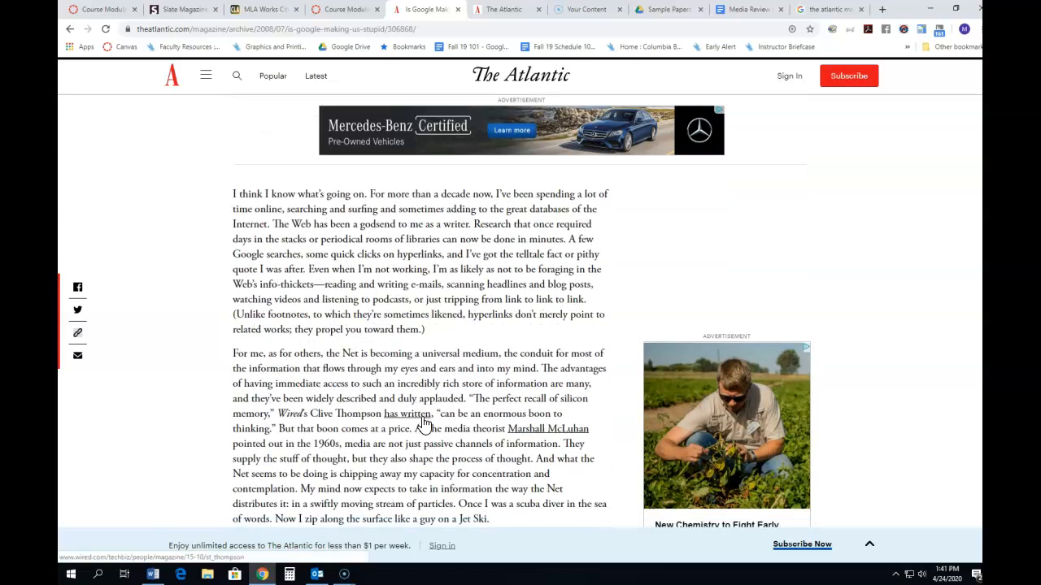
{"action": "scroll", "scroll_direction": "down", "scroll_amount": 3}
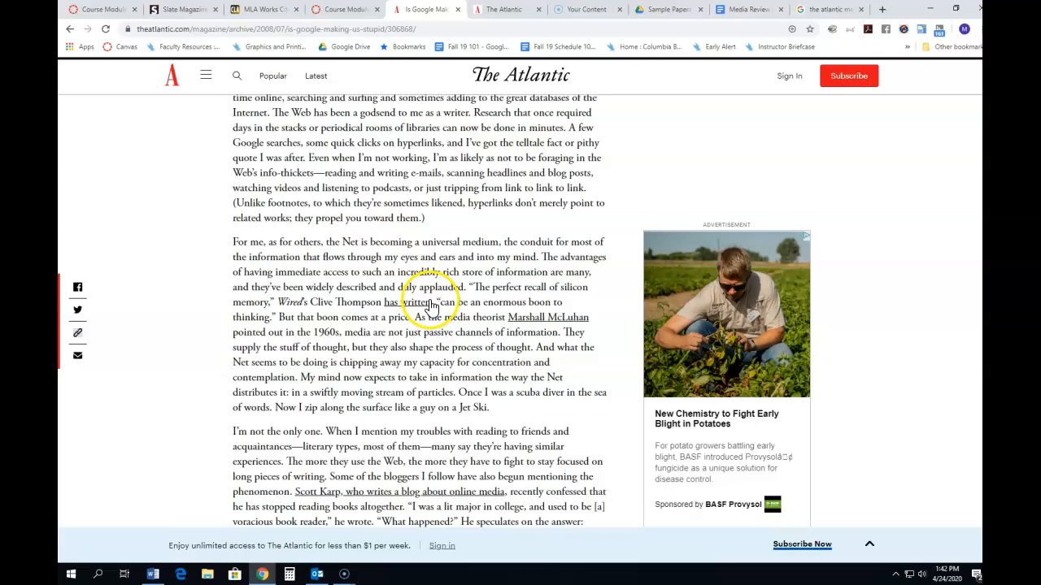
{"action": "scroll", "scroll_direction": "up", "scroll_amount": 3}
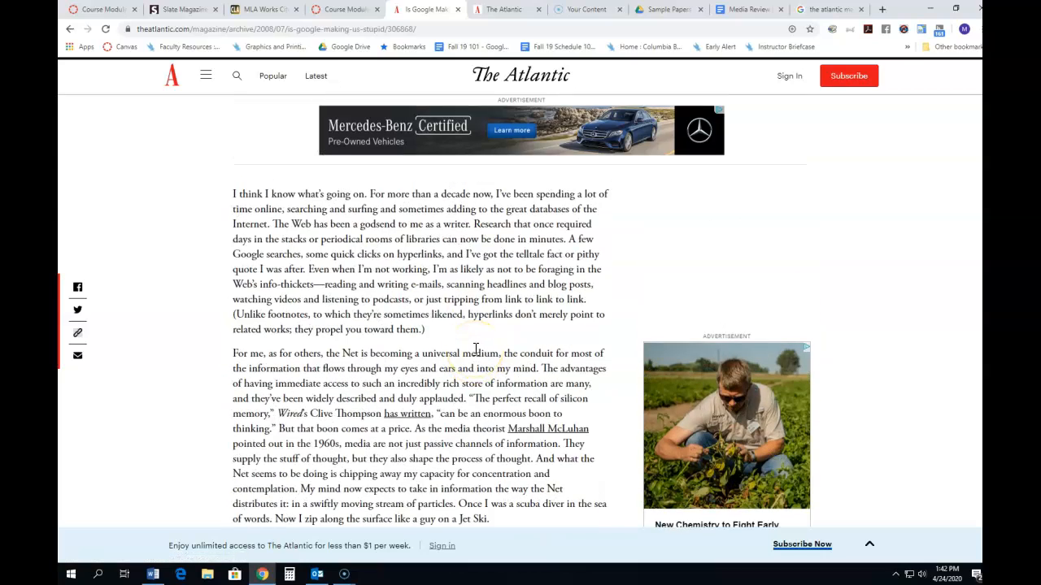
{"action": "scroll", "scroll_direction": "down", "scroll_amount": 3}
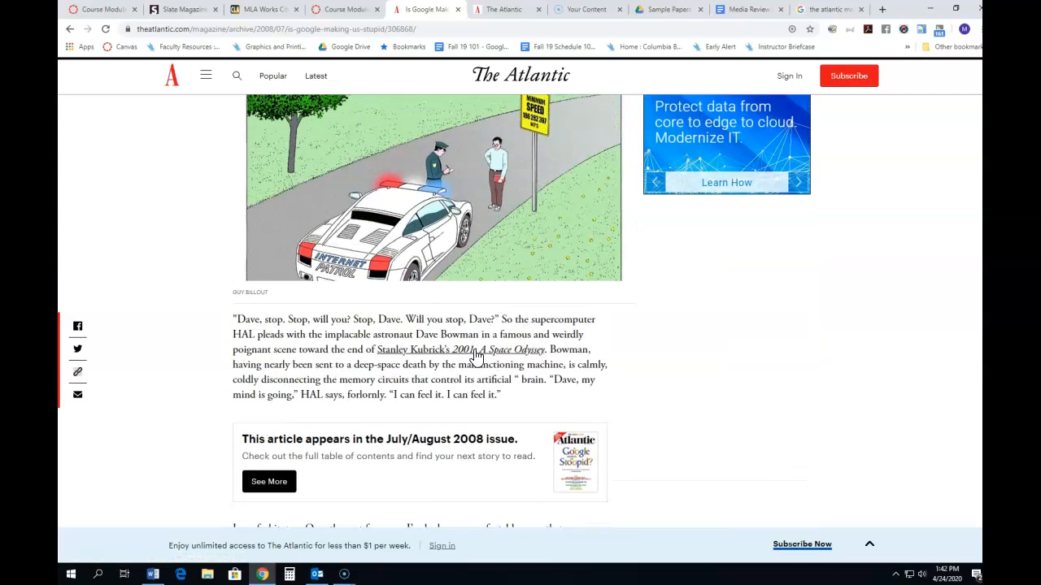
{"action": "mouse_move", "coordinate": [478, 358]}
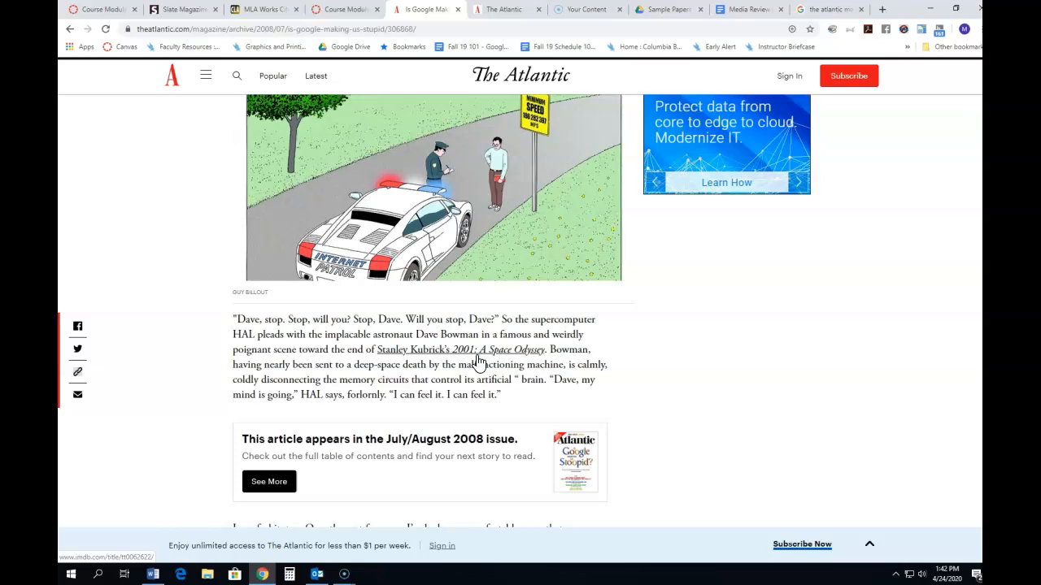
Return to the 'the atlantic magazine media bias' results led by Media Bias/Fact Check and AllSides.
{"action": "left_click", "coordinate": [837, 9]}
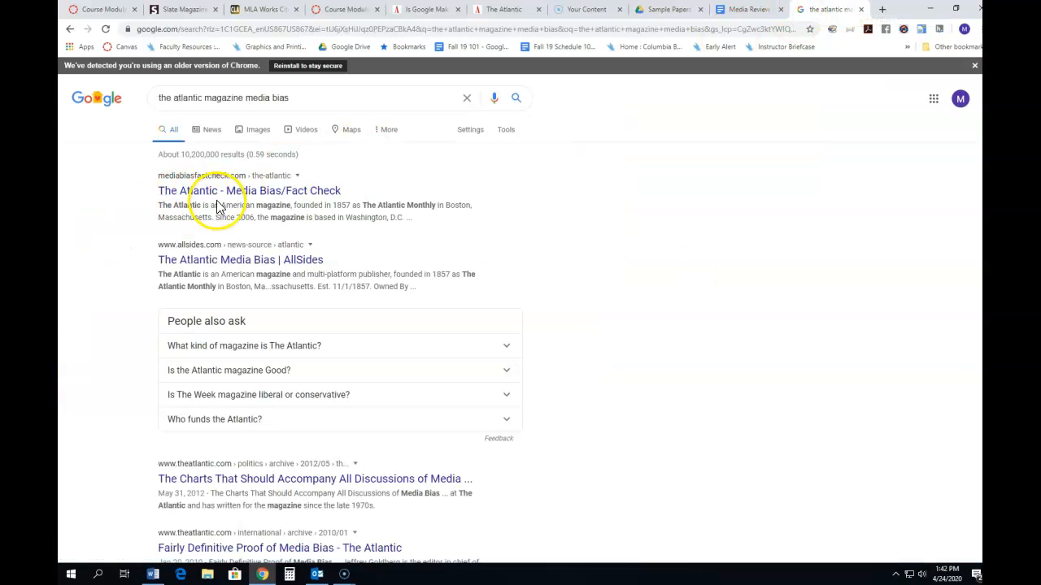
{"action": "mouse_move", "coordinate": [225, 199]}
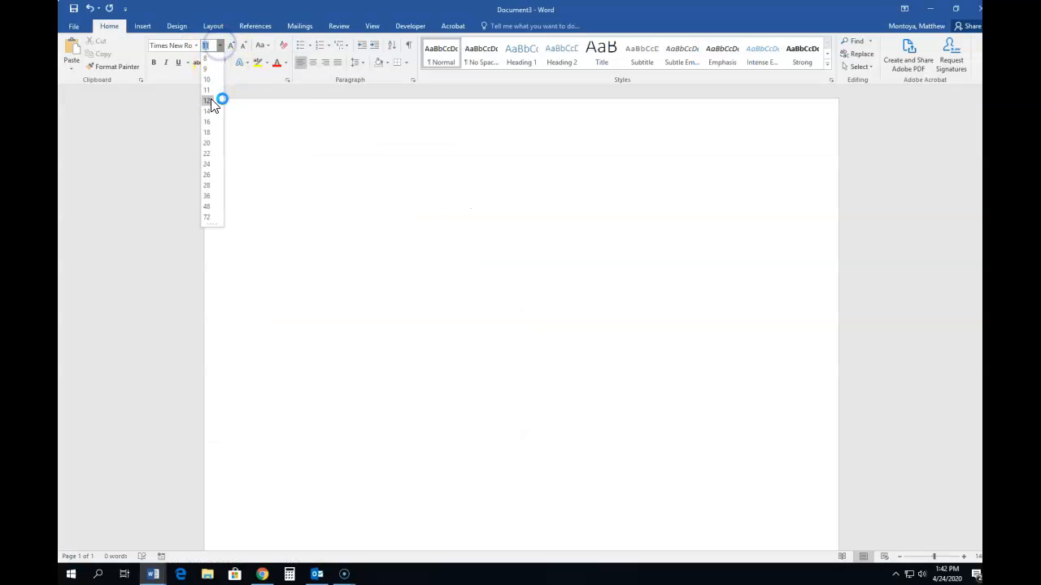
Type 'In your article, you make it clear. The target audience for this article is ___.'.
{"action": "left_click", "coordinate": [208, 100]}
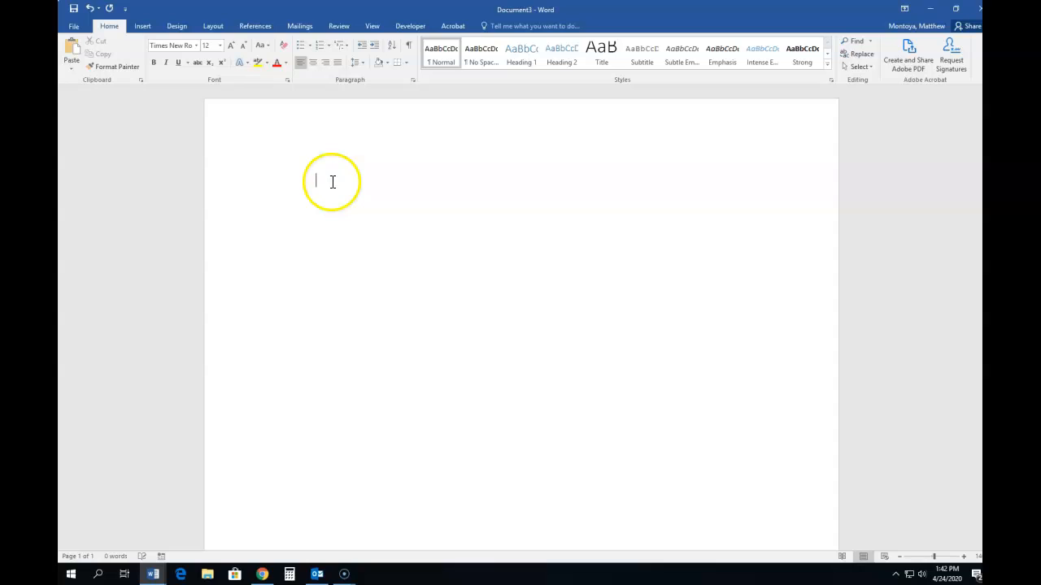
{"action": "type", "text": "In your"}
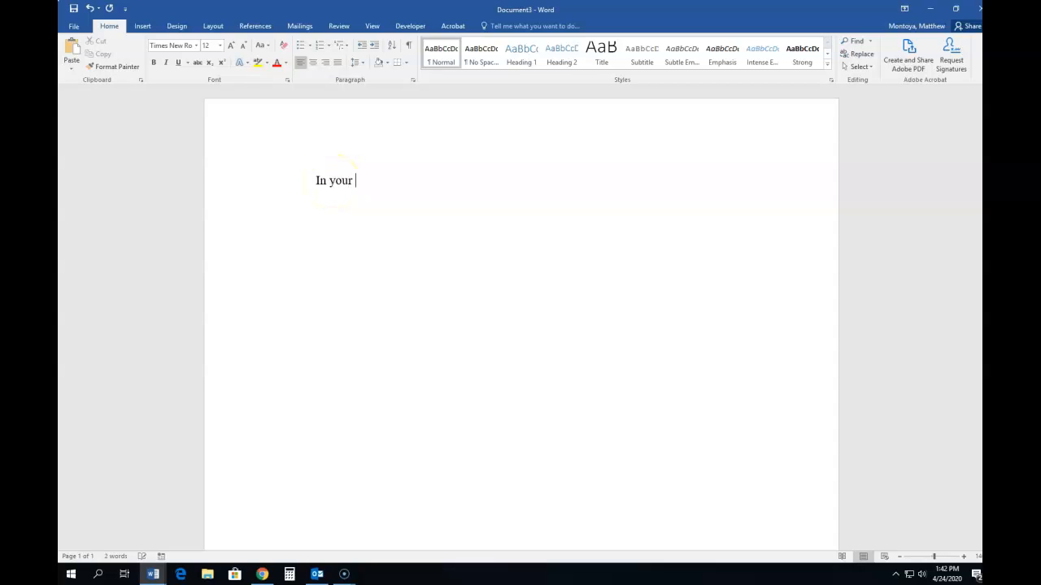
{"action": "type", "text": "article, it"}
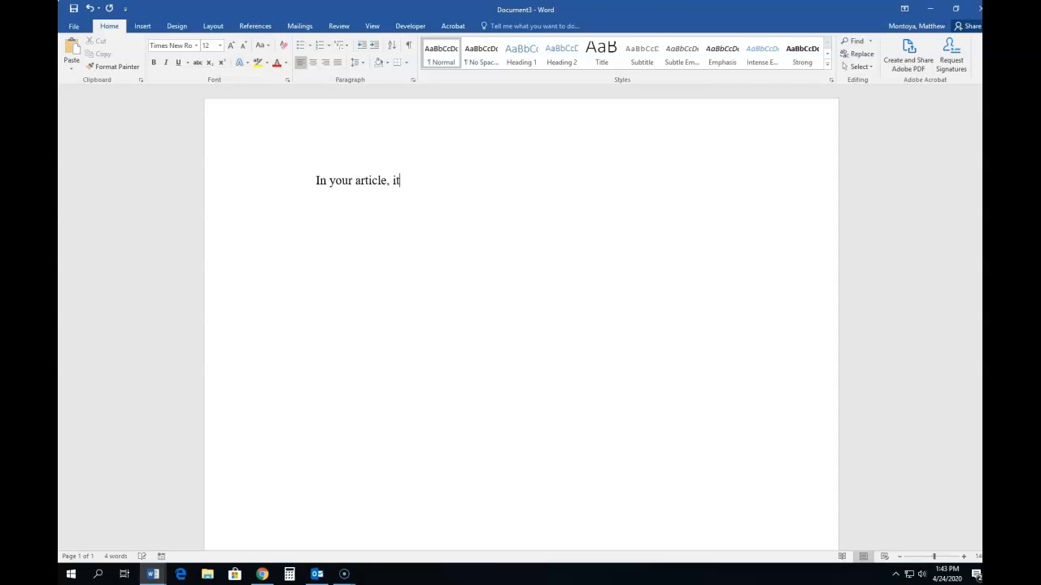
{"action": "type", "text": "you make it"}
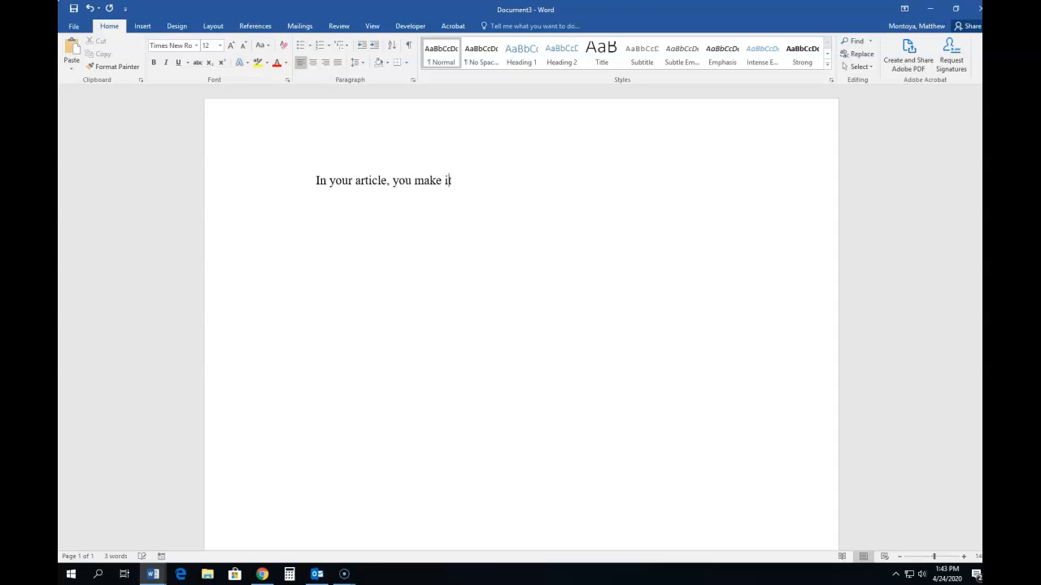
{"action": "type", "text": "clear"}
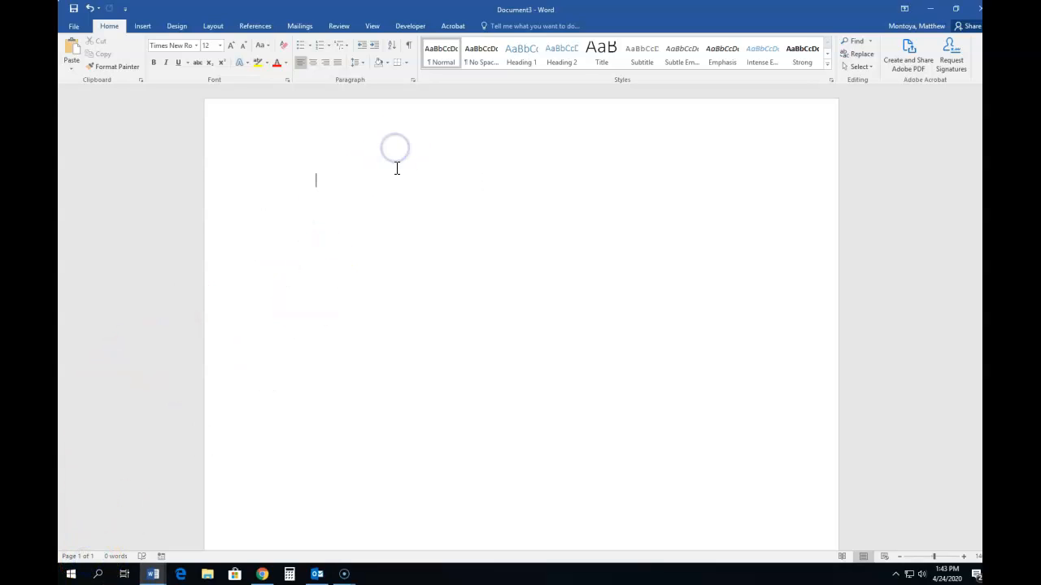
{"action": "type", "text": "The ta"}
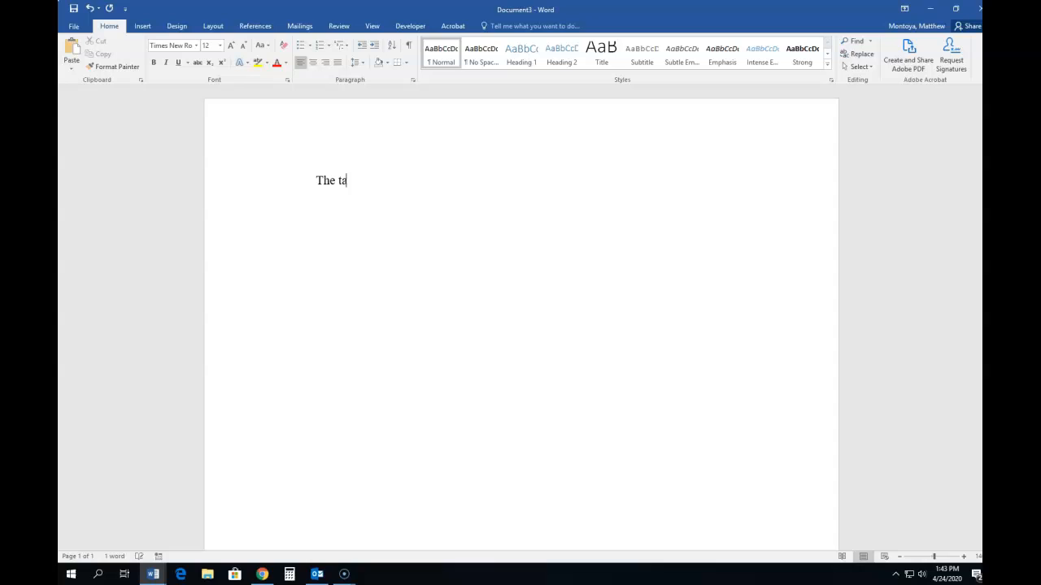
{"action": "type", "text": "rget audience for your at"}
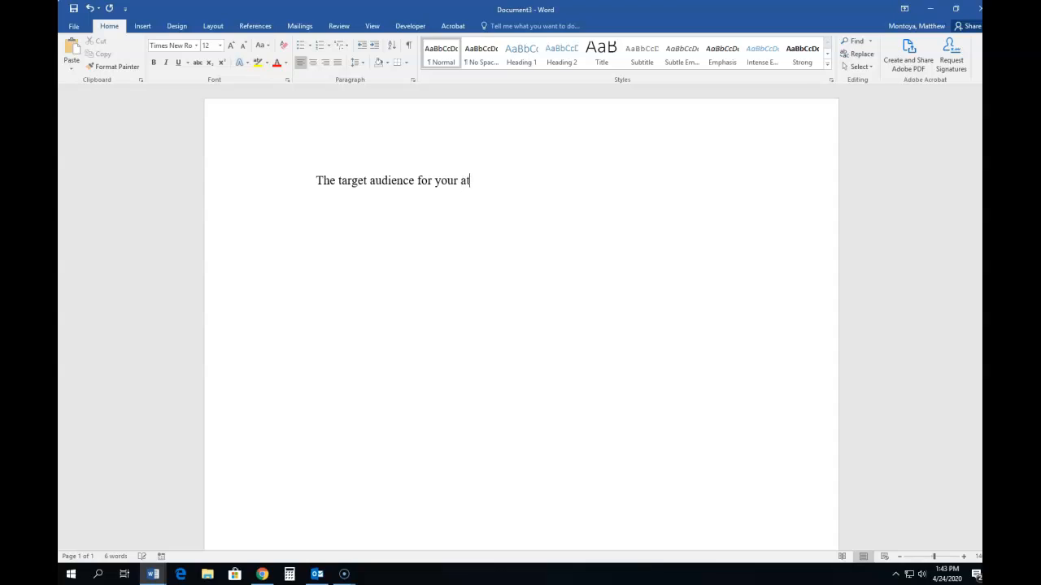
{"action": "type", "text": "r"}
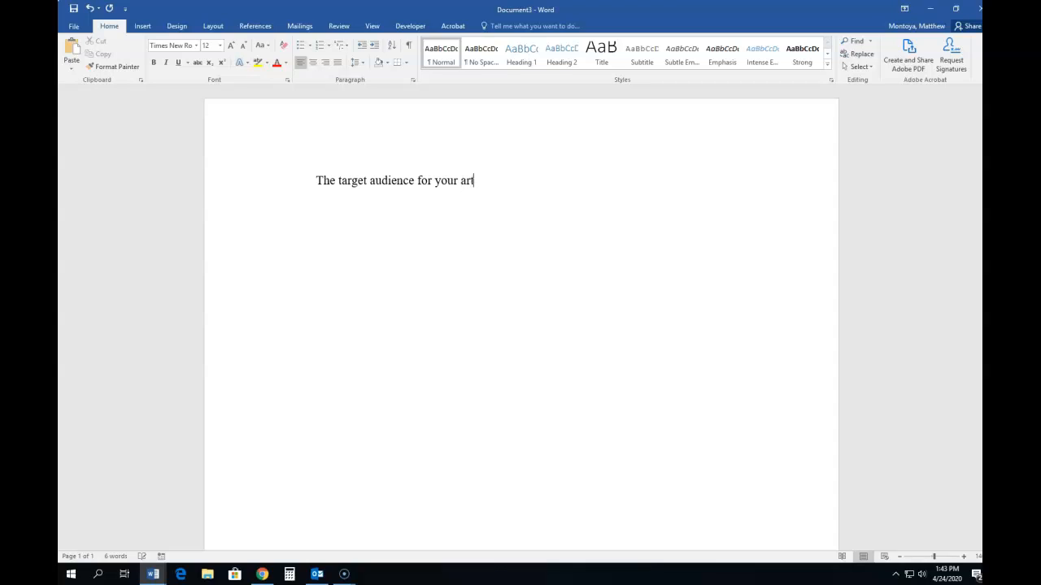
{"action": "type", "text": "icle is _______"}
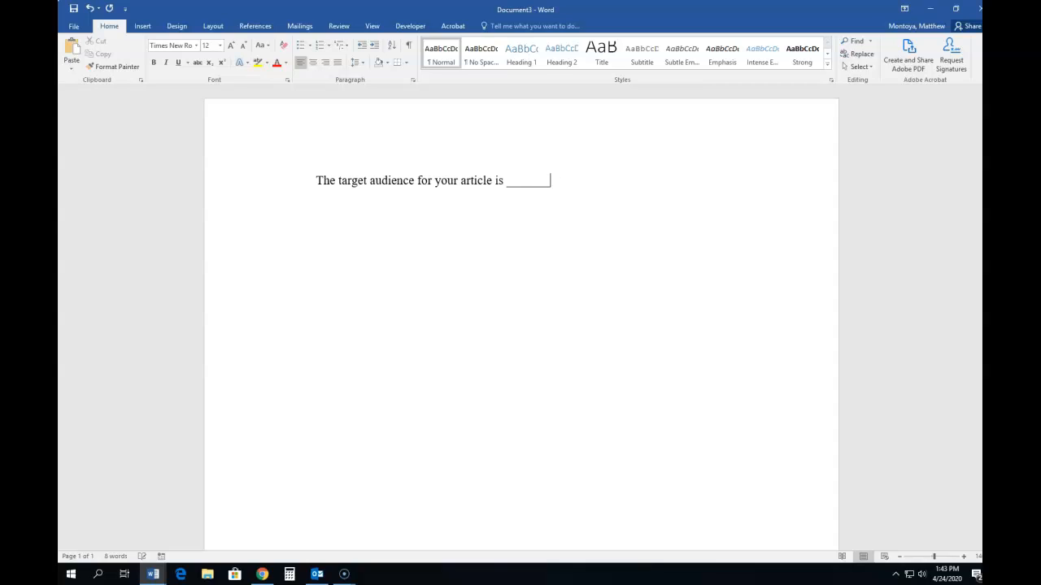
Add 'I can tell the article is aimed at a more liberal audience.'.
{"action": "type", "text": ". I"}
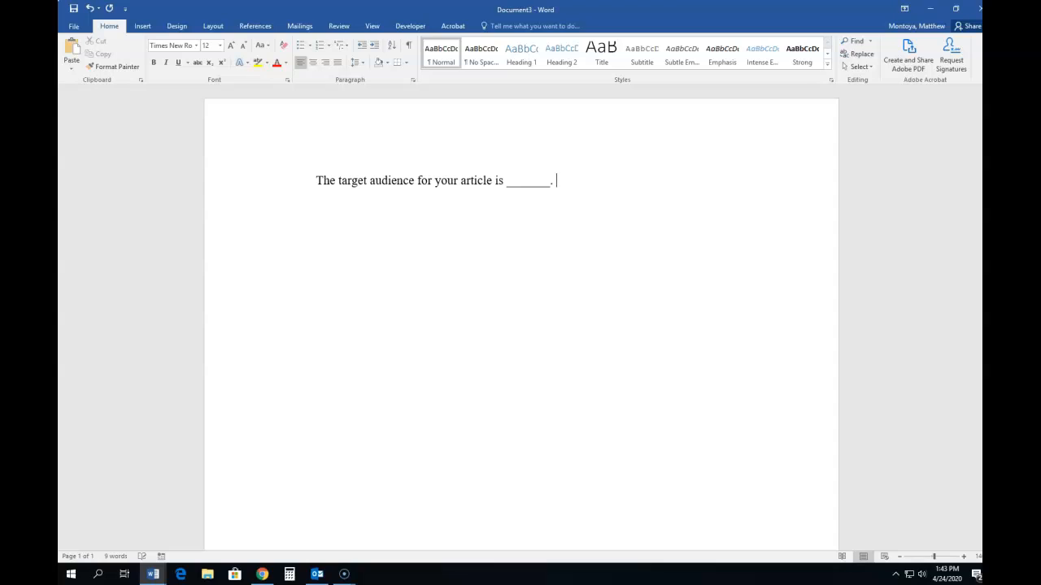
{"action": "type", "text": "I can tell"}
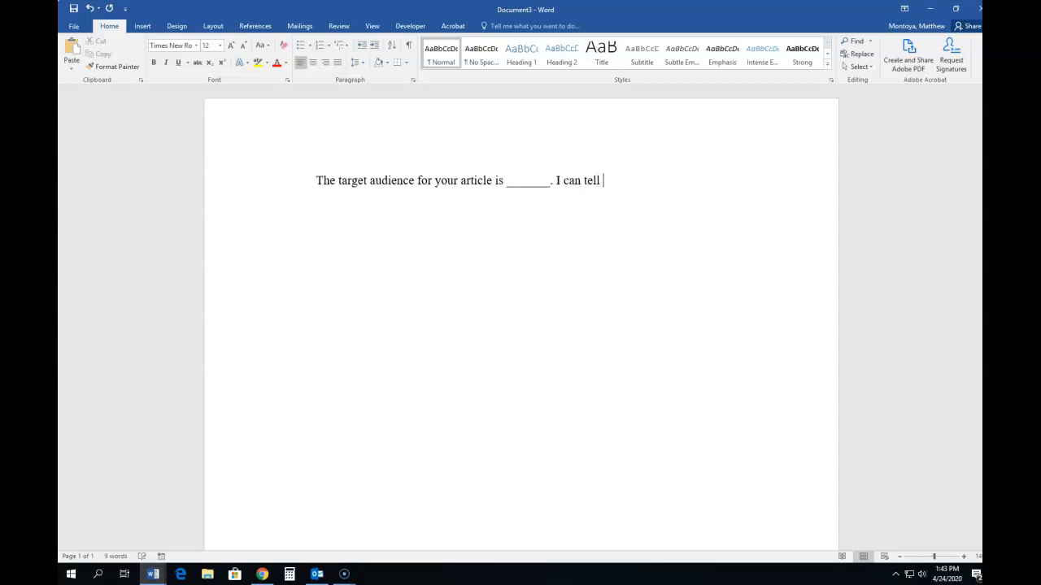
{"action": "type", "text": "the"}
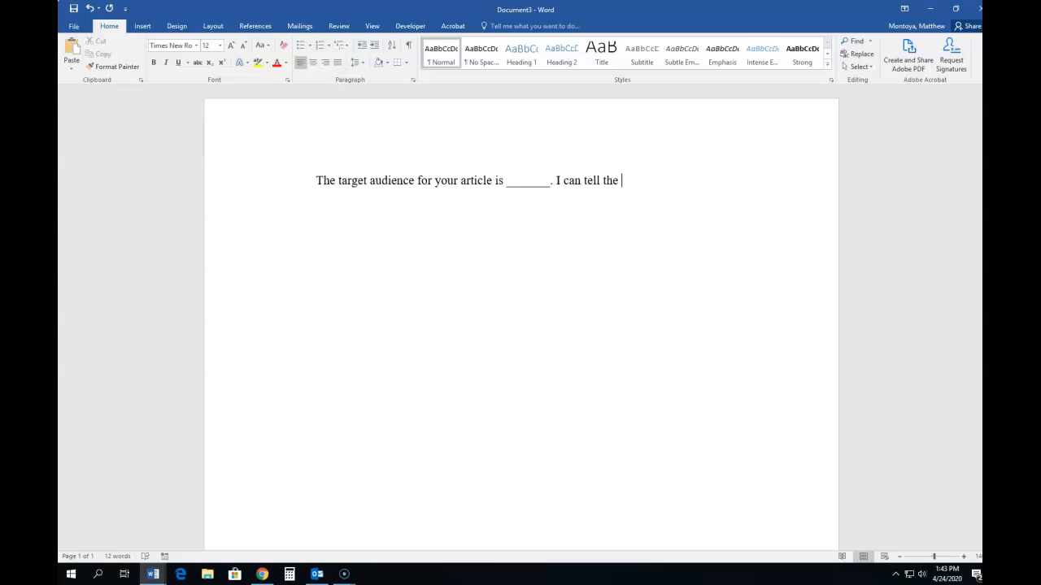
{"action": "type", "text": "article is"}
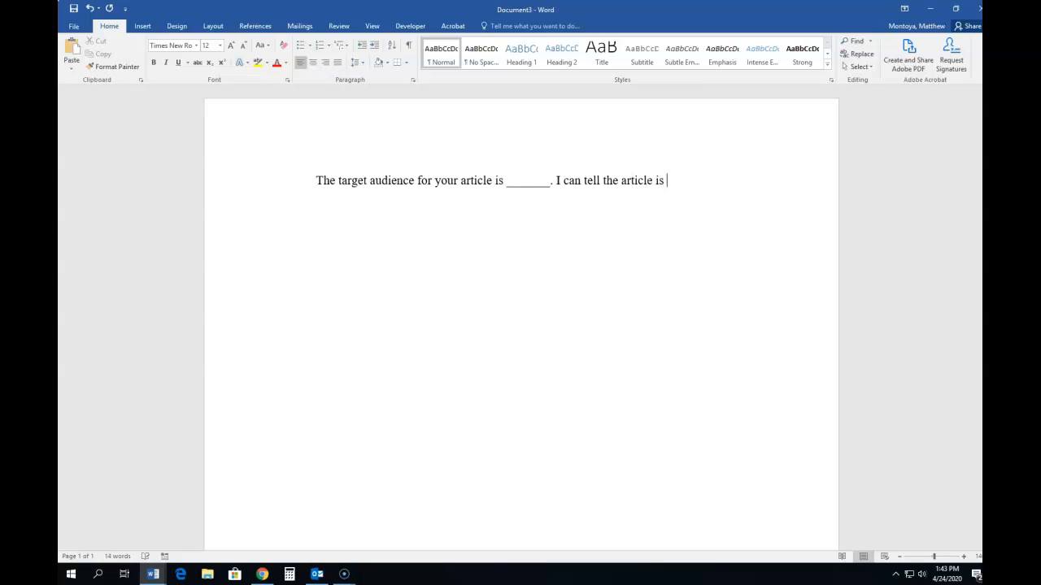
{"action": "type", "text": "aimed at a mo"}
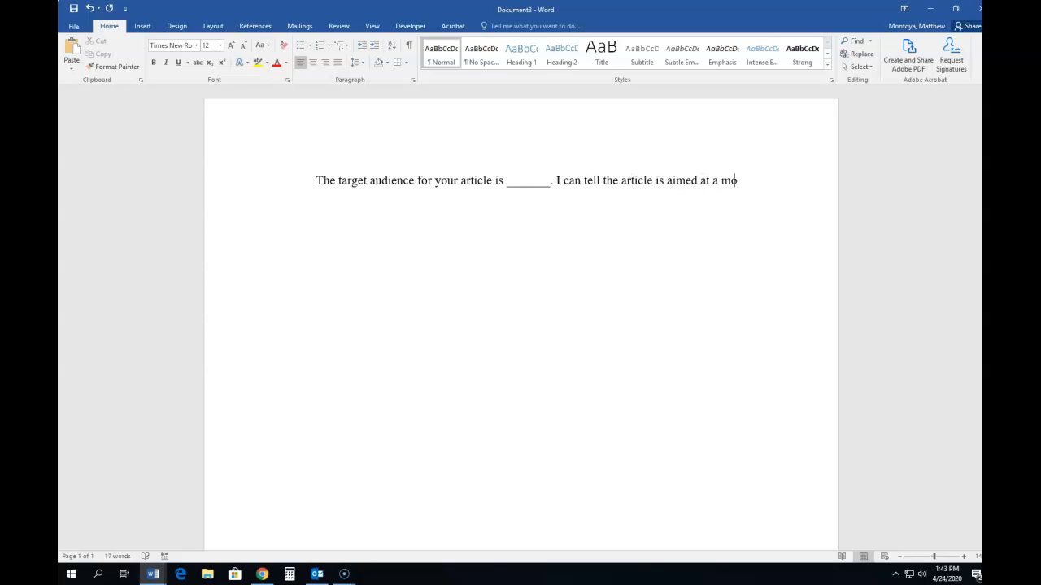
{"action": "type", "text": "re liberal audeince because"}
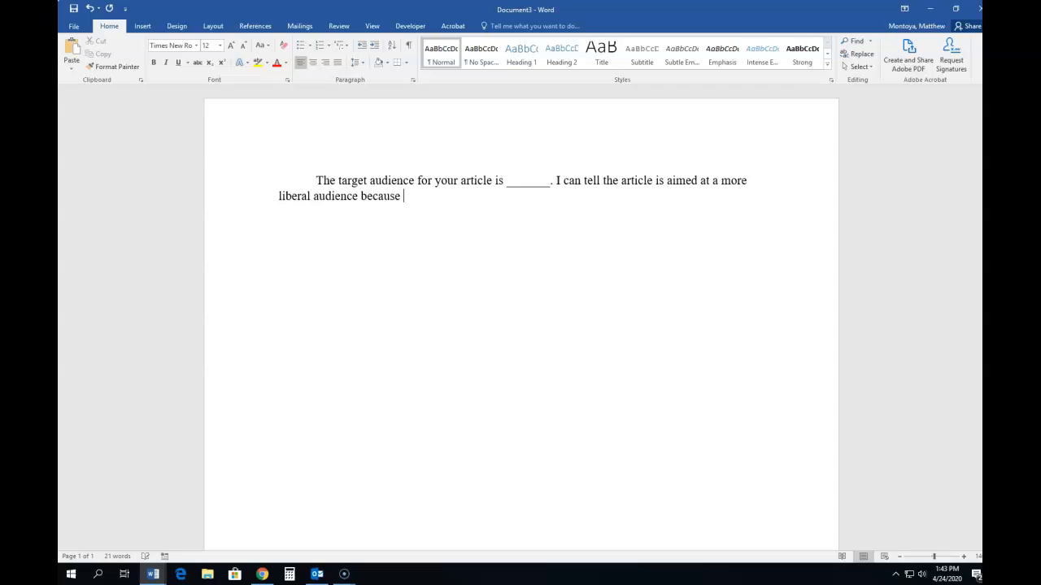
{"action": "mouse_move", "coordinate": [397, 168]}
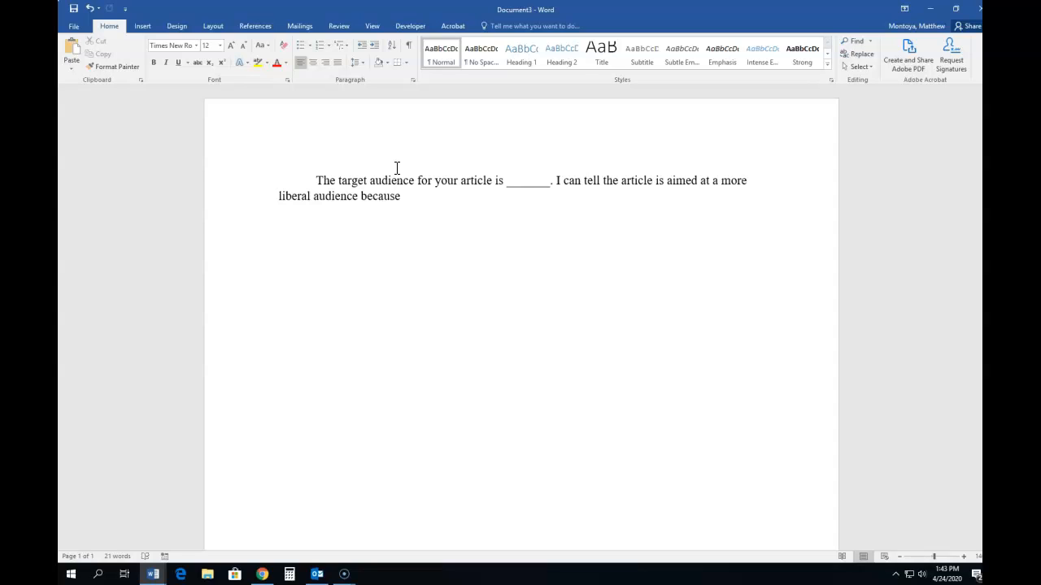
{"action": "mouse_move", "coordinate": [262, 575]}
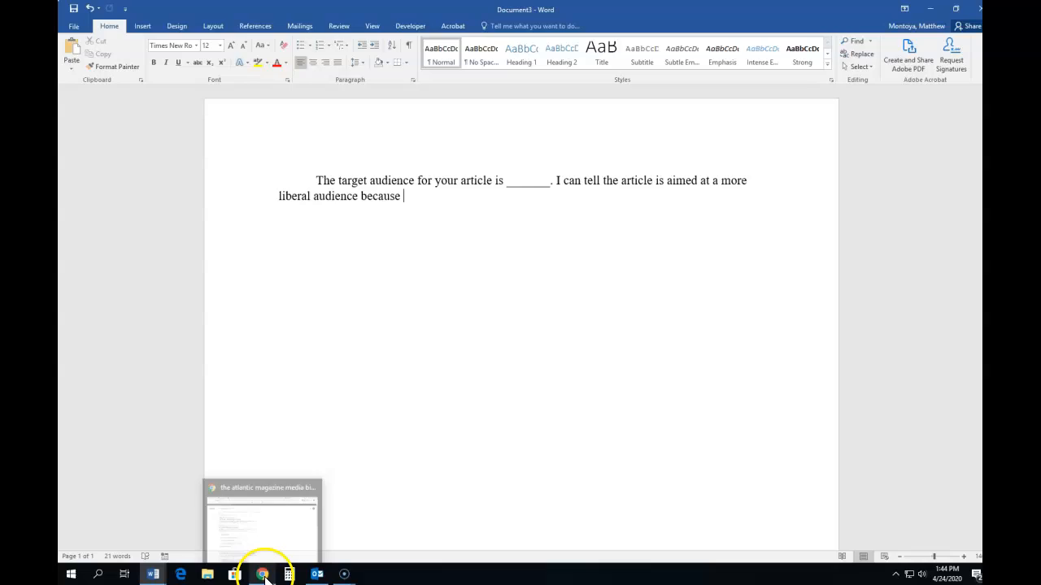
Open The Atlantic's Media Bias/Fact Check page and scroll through its left-center rating.
{"action": "left_click", "coordinate": [260, 575]}
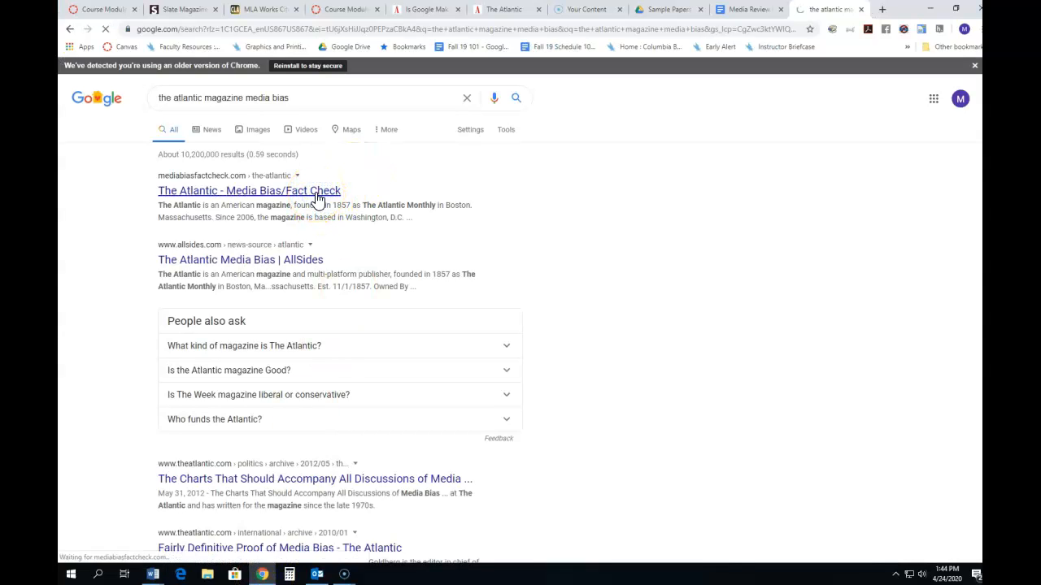
{"action": "left_click", "coordinate": [249, 190]}
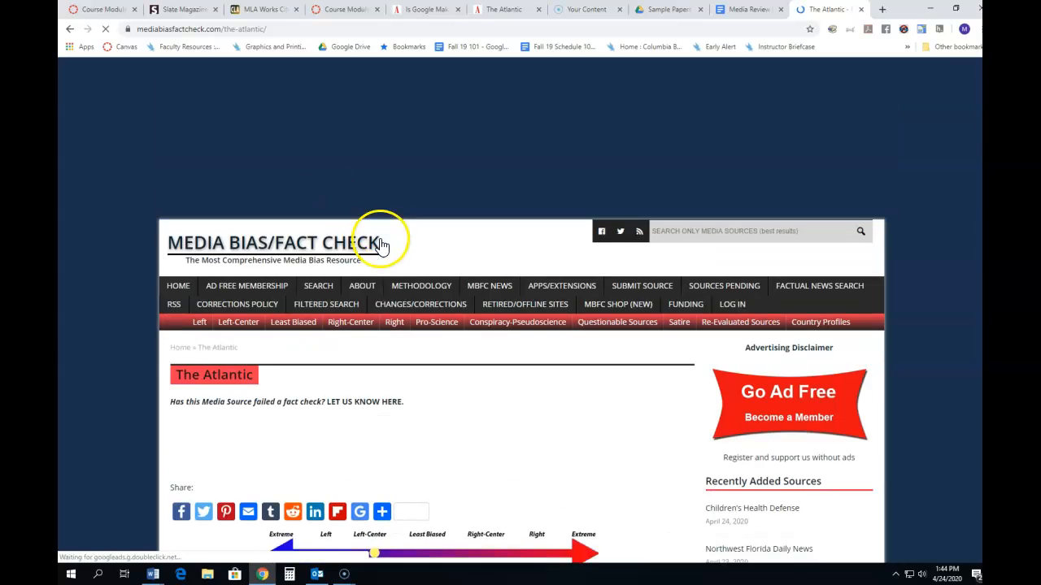
{"action": "scroll", "scroll_direction": "down", "scroll_amount": 3}
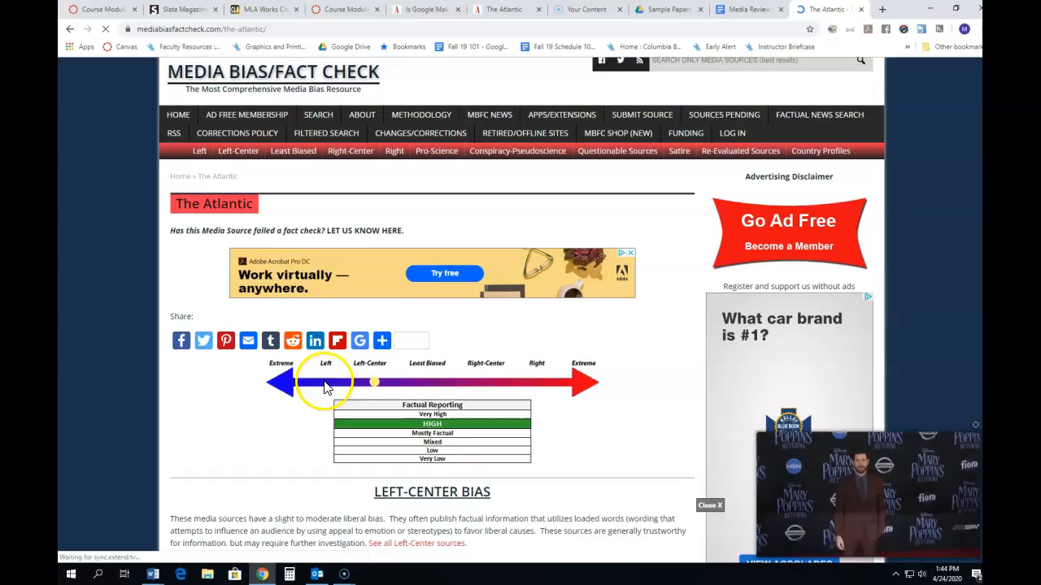
{"action": "scroll", "scroll_direction": "down", "scroll_amount": 3}
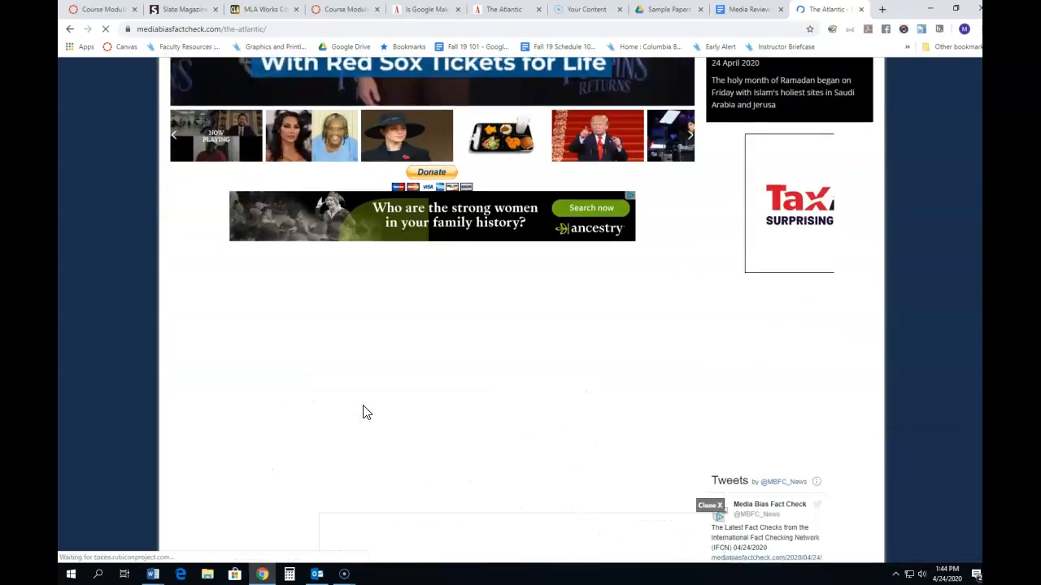
{"action": "scroll", "scroll_direction": "down", "scroll_amount": 3}
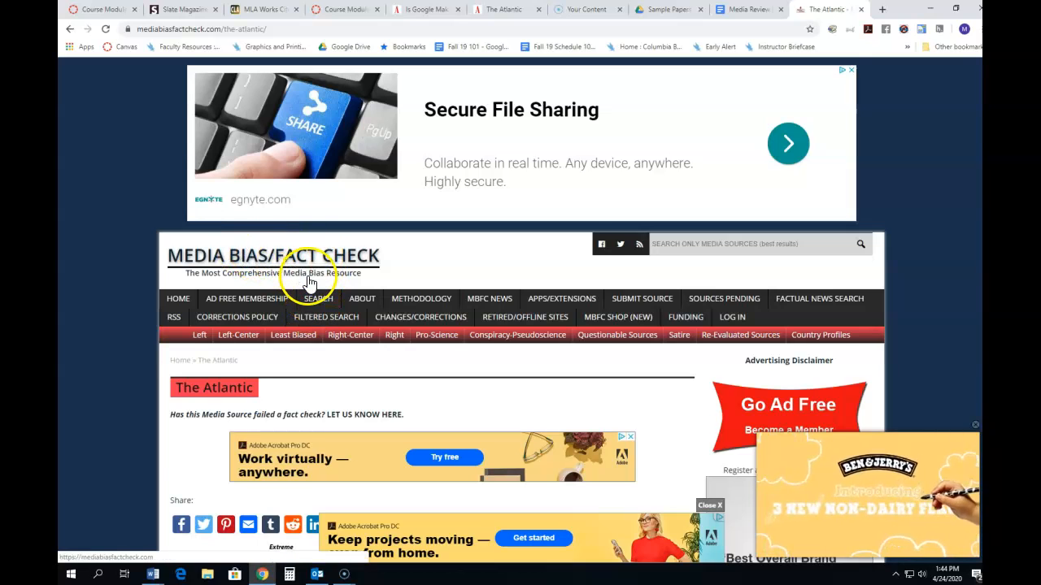
{"action": "scroll", "scroll_direction": "down", "scroll_amount": 3}
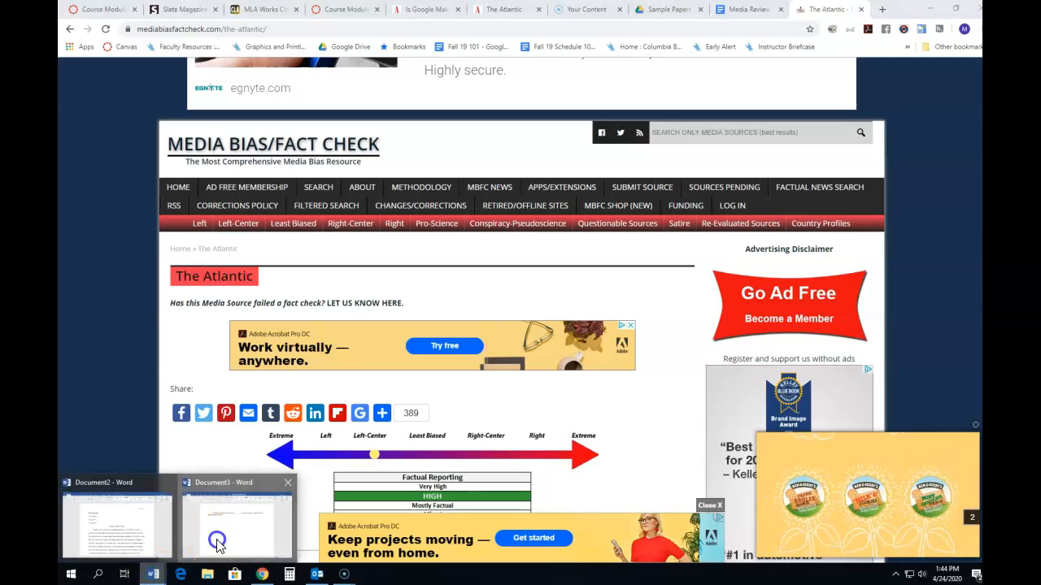
{"action": "left_click", "coordinate": [236, 532]}
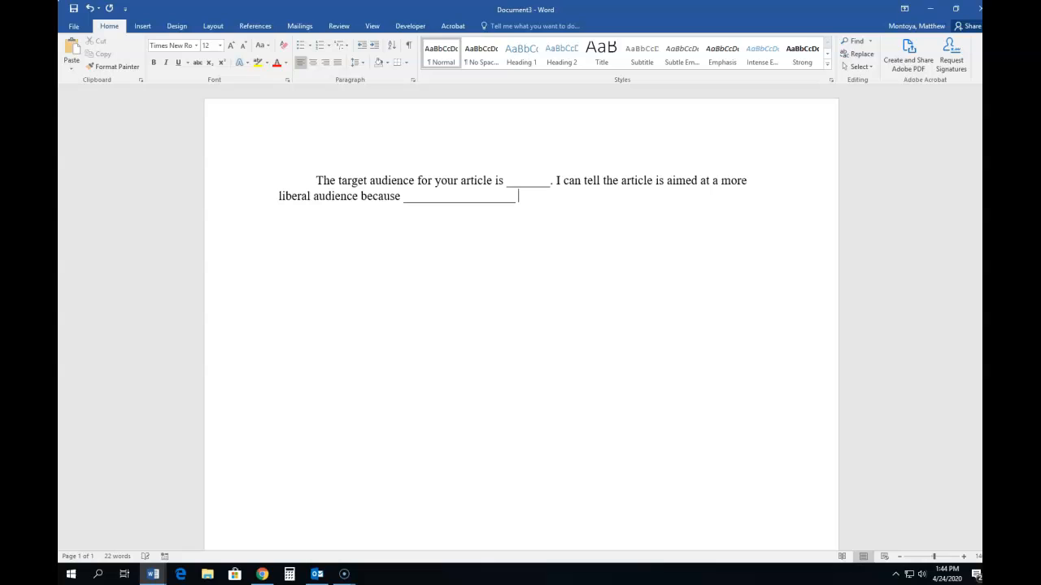
Add '(according to the Media Bias/Fact Check website,' to the Word sentence.
{"action": "type", "text": "("}
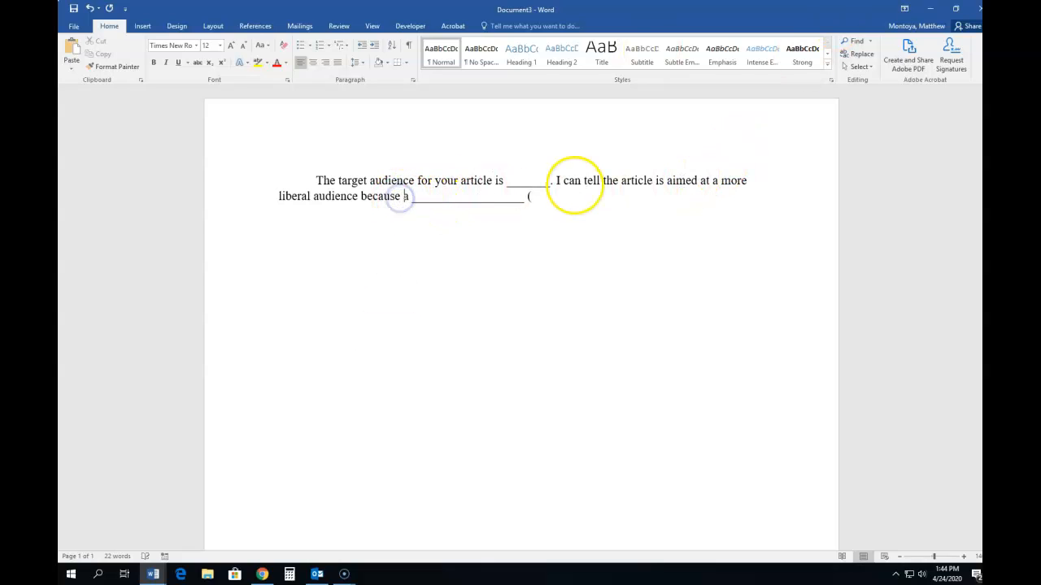
{"action": "type", "text": "accordia to the Media B"}
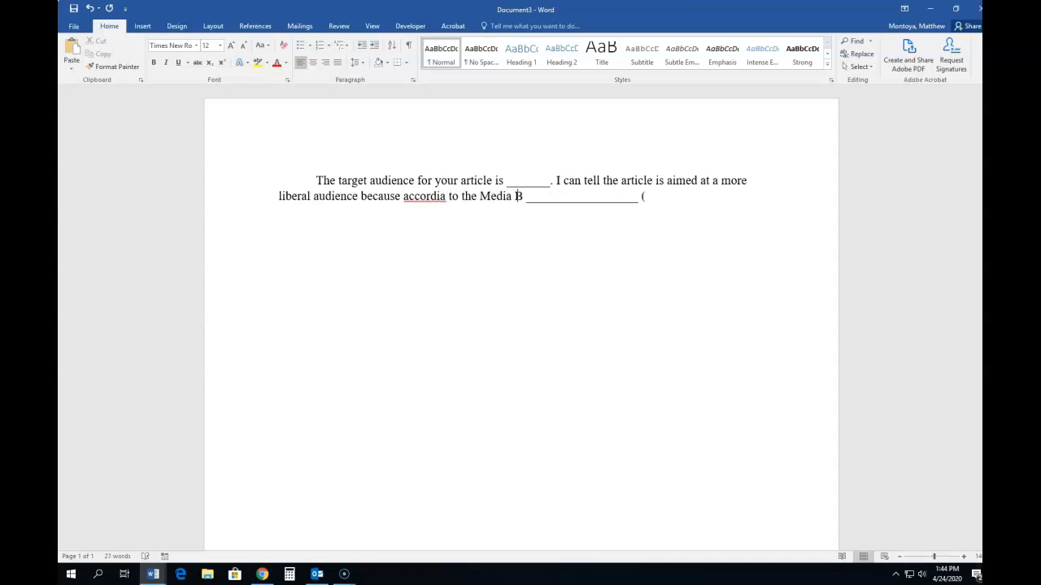
{"action": "type", "text": "ias/Fact Check"}
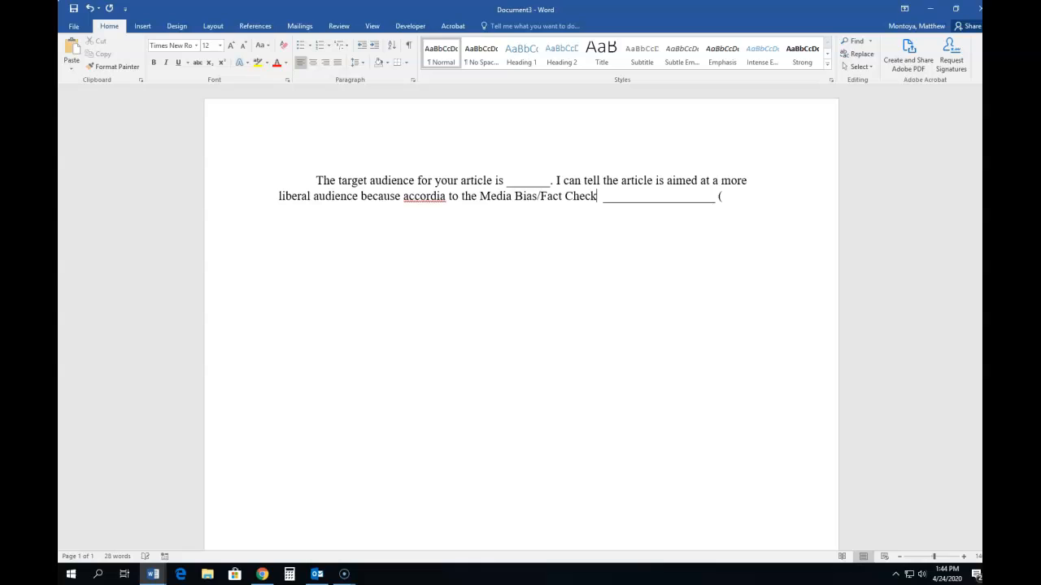
{"action": "type", "text": "website,"}
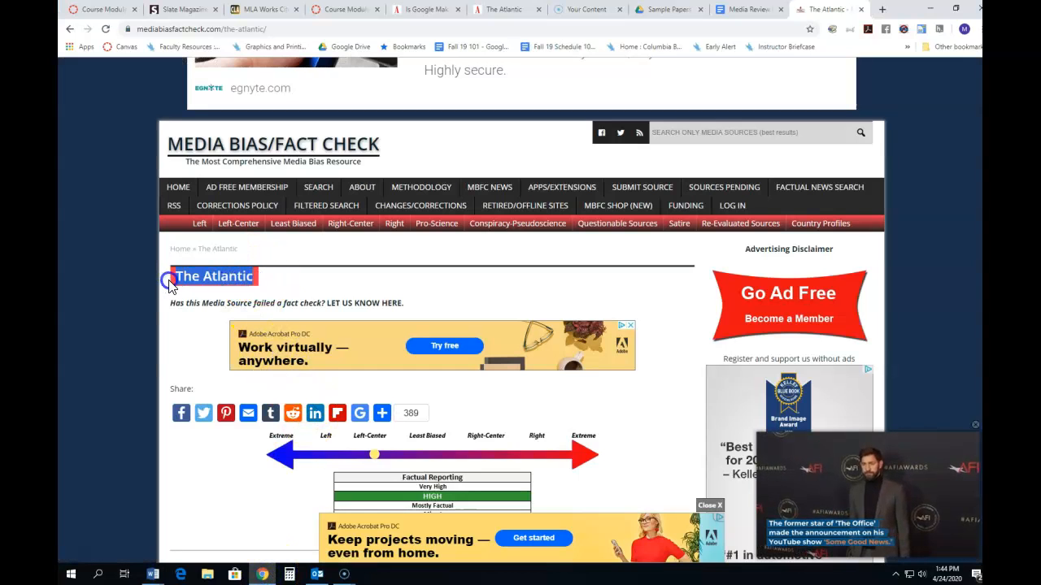
{"action": "mouse_move", "coordinate": [155, 569]}
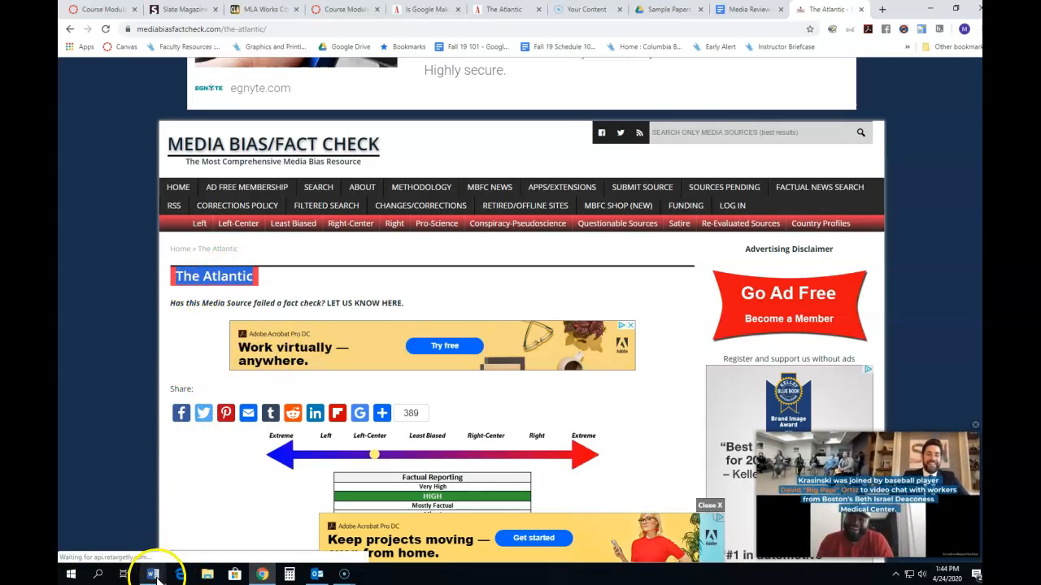
{"action": "left_click", "coordinate": [152, 573]}
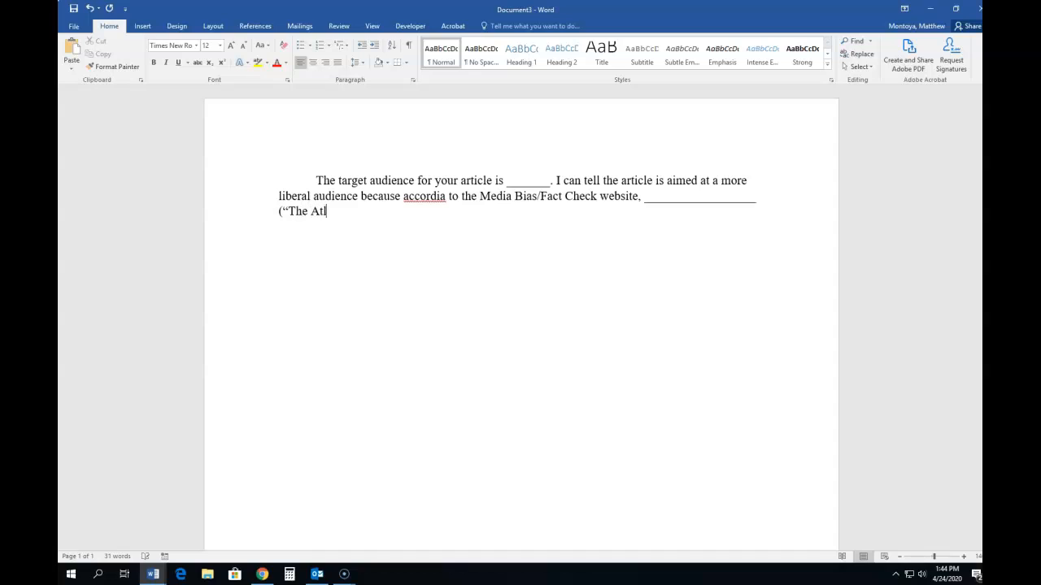
Finish the citation as ("The Atlantic"). and highlight the Media Bias/Fact Check wording.
{"action": "type", "text": "antic"}
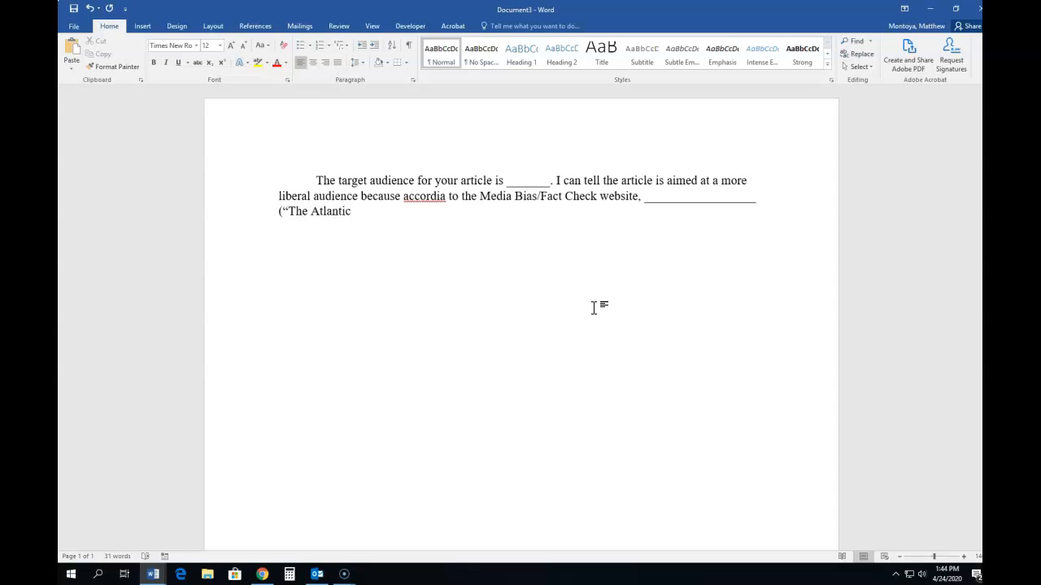
{"action": "type", "text": "\")\""}
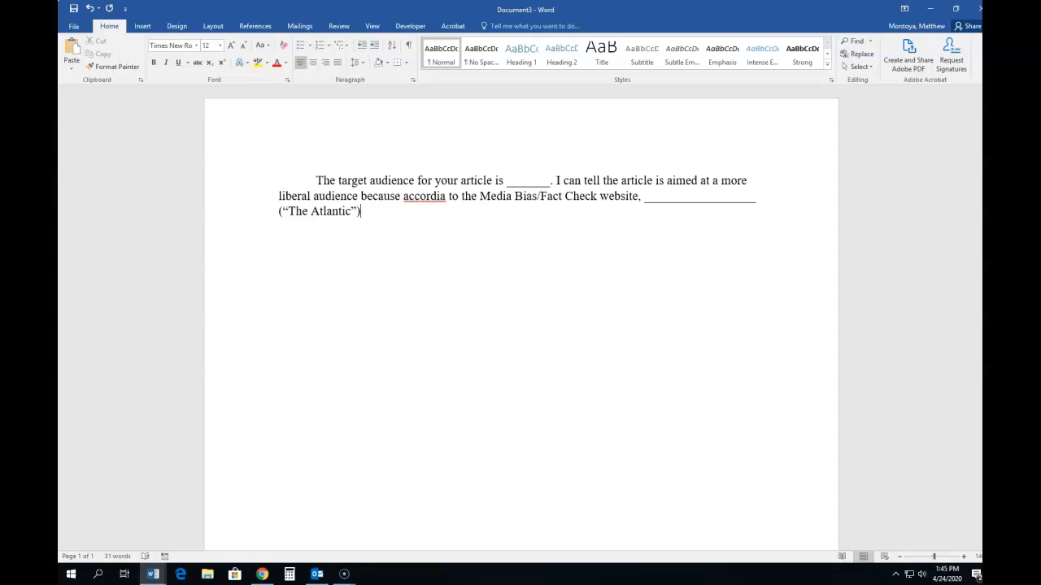
{"action": "type", "text": "."}
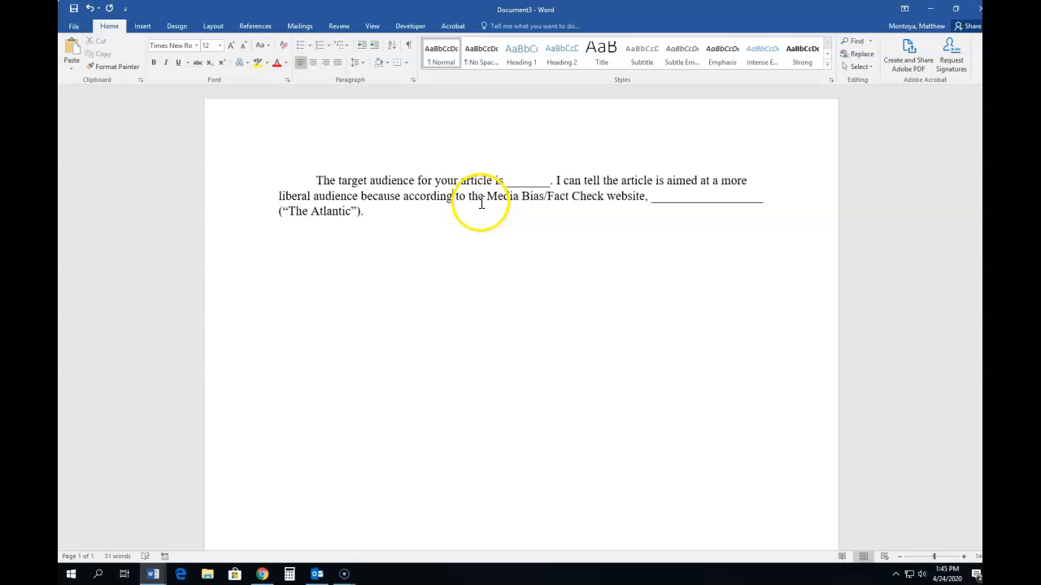
{"action": "left_click_drag", "start_coordinate": [485, 196], "coordinate": [612, 196]}
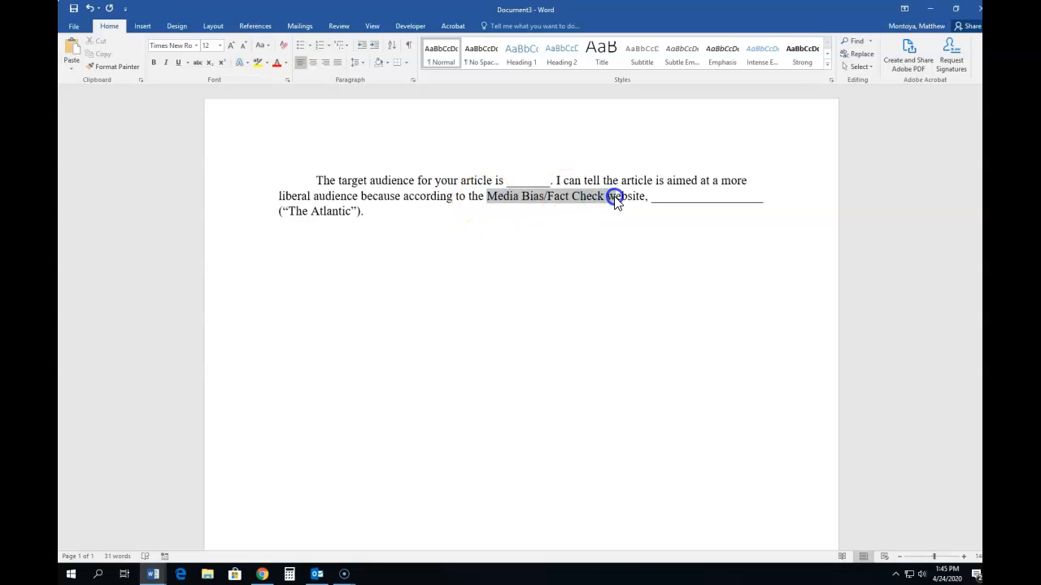
Start the sentence 'I can also tell that the readership of your article'.
{"action": "left_click", "coordinate": [493, 215]}
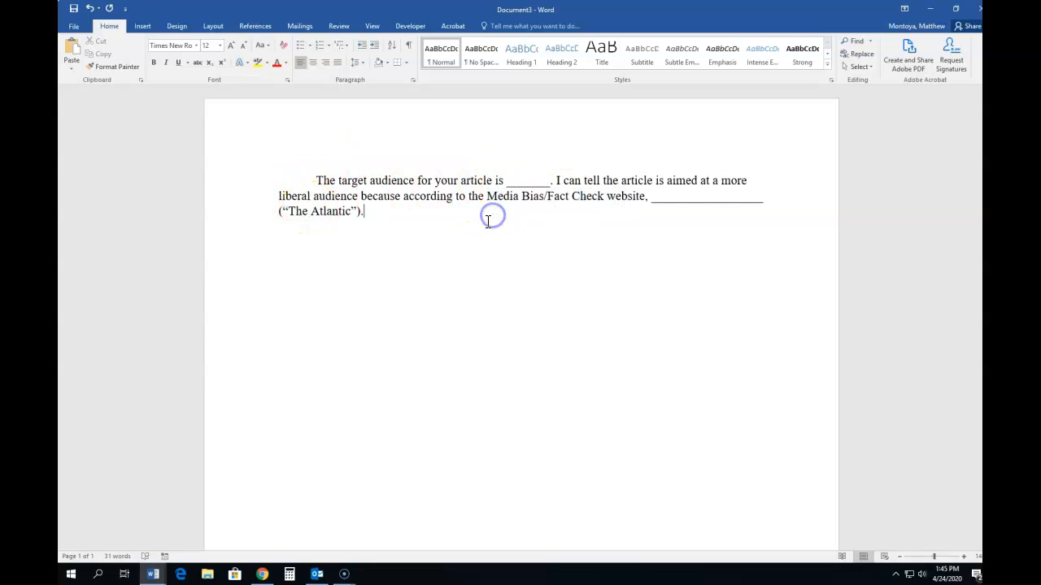
{"action": "mouse_move", "coordinate": [403, 210]}
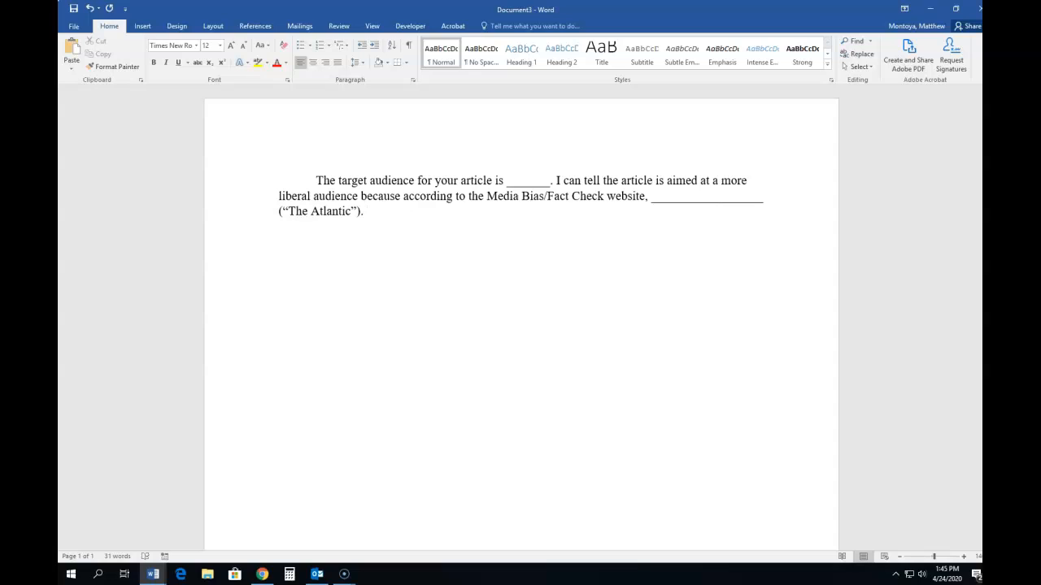
{"action": "type", "text": "I can"}
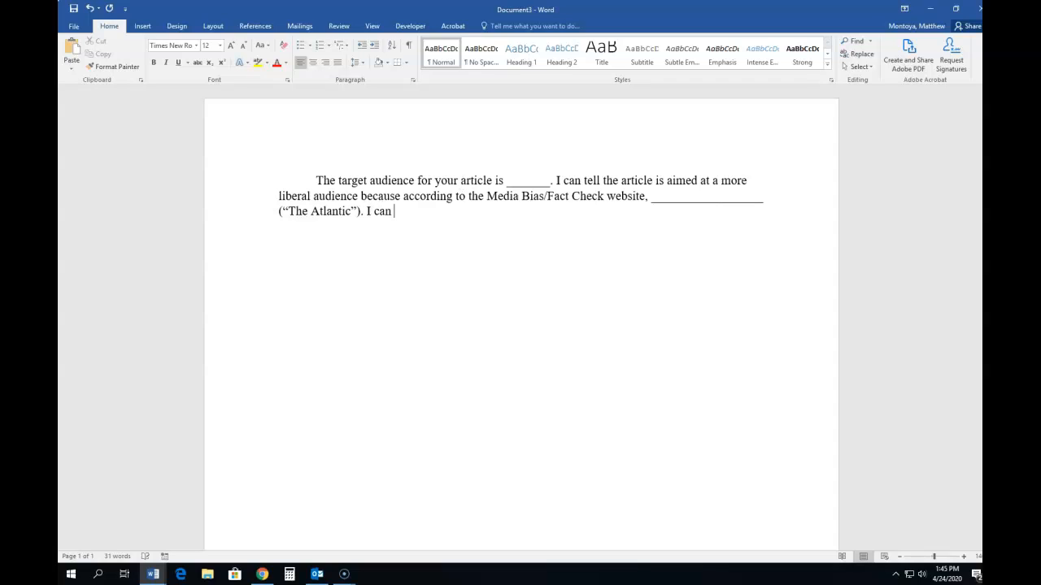
{"action": "type", "text": "also tell that the rea"}
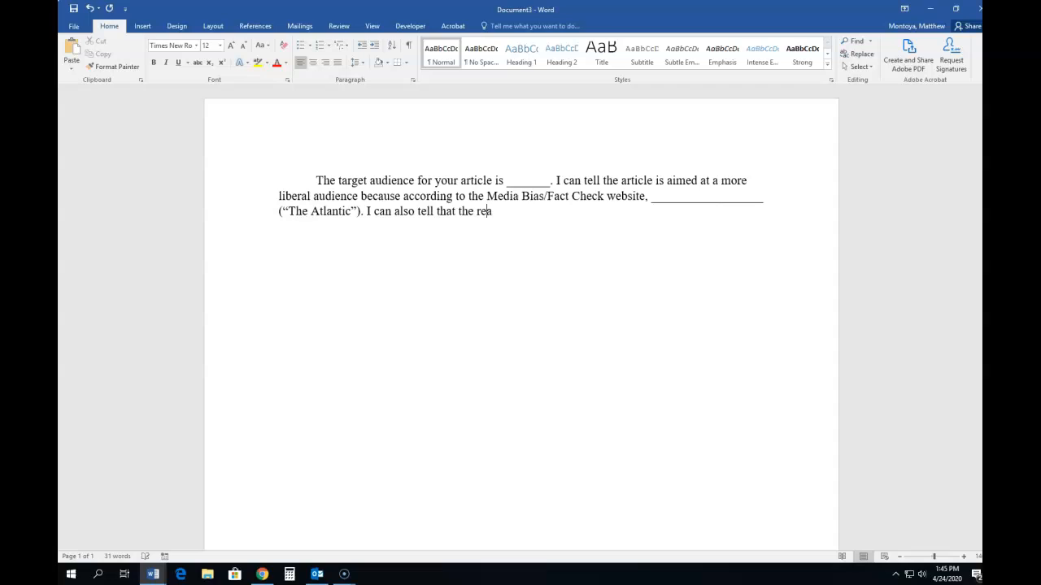
{"action": "type", "text": "dership"}
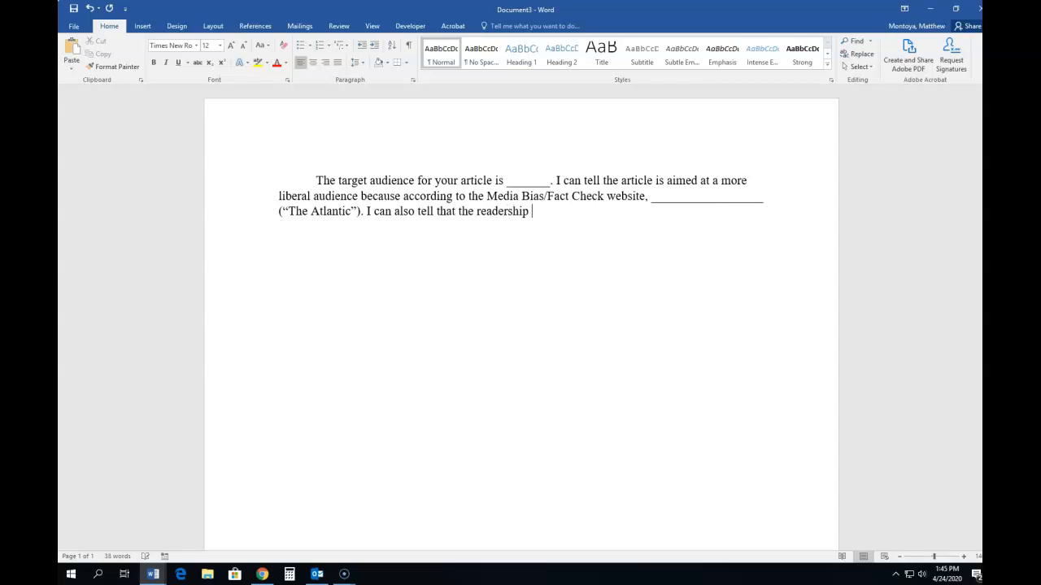
{"action": "type", "text": "of your a"}
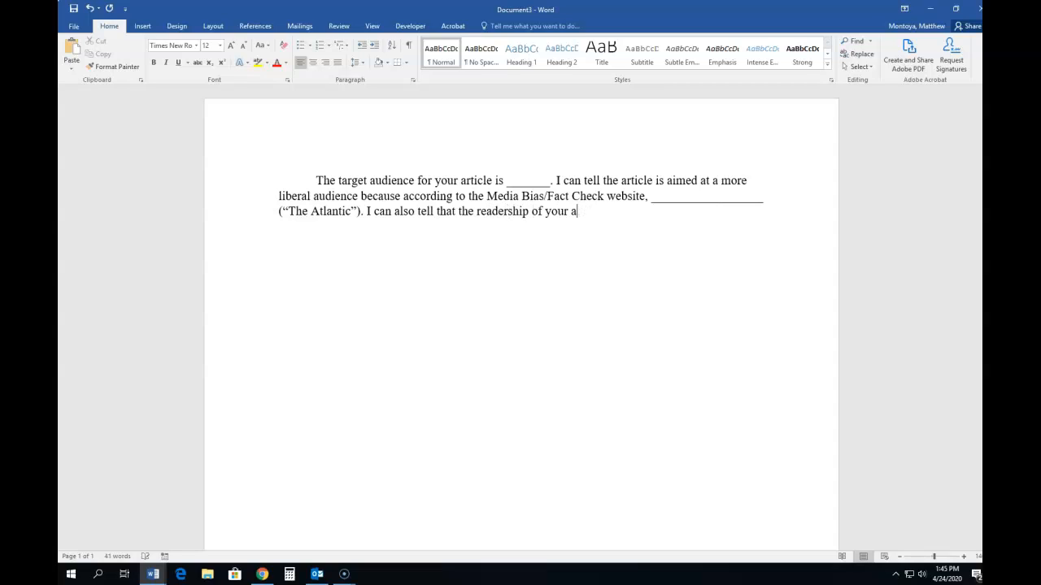
{"action": "type", "text": "rticle"}
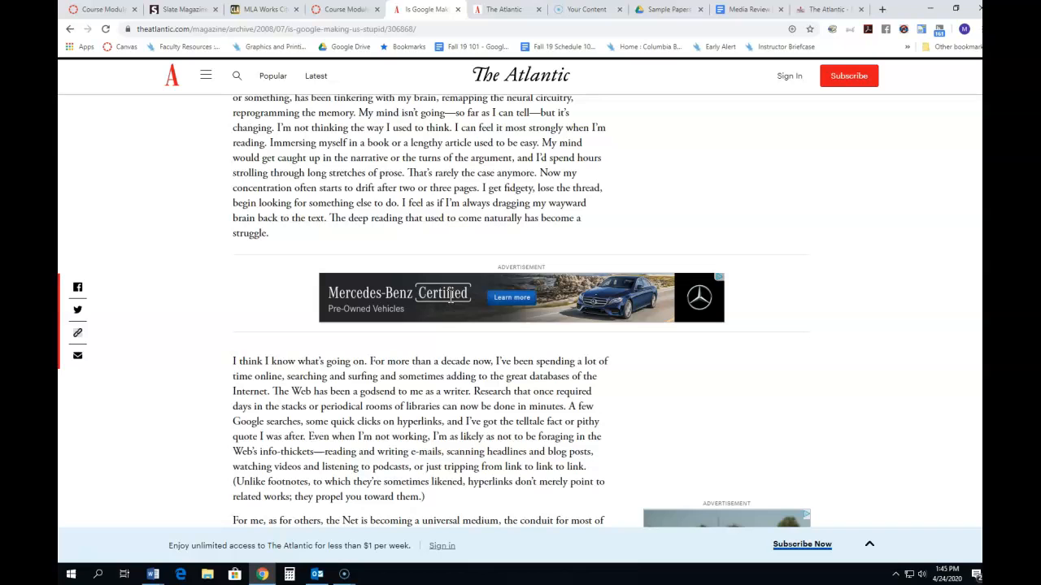
Scroll 'Is Google Making Us Stupid' to the Scott Karp and Bruce Friedman paragraphs.
{"action": "scroll", "scroll_direction": "down", "scroll_amount": 3}
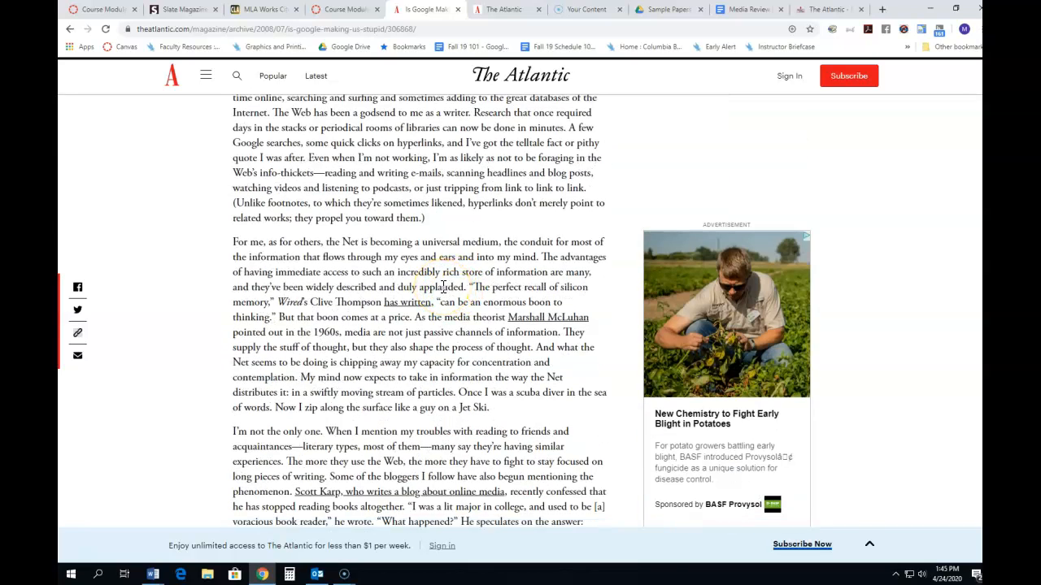
{"action": "scroll", "scroll_direction": "down", "scroll_amount": 3}
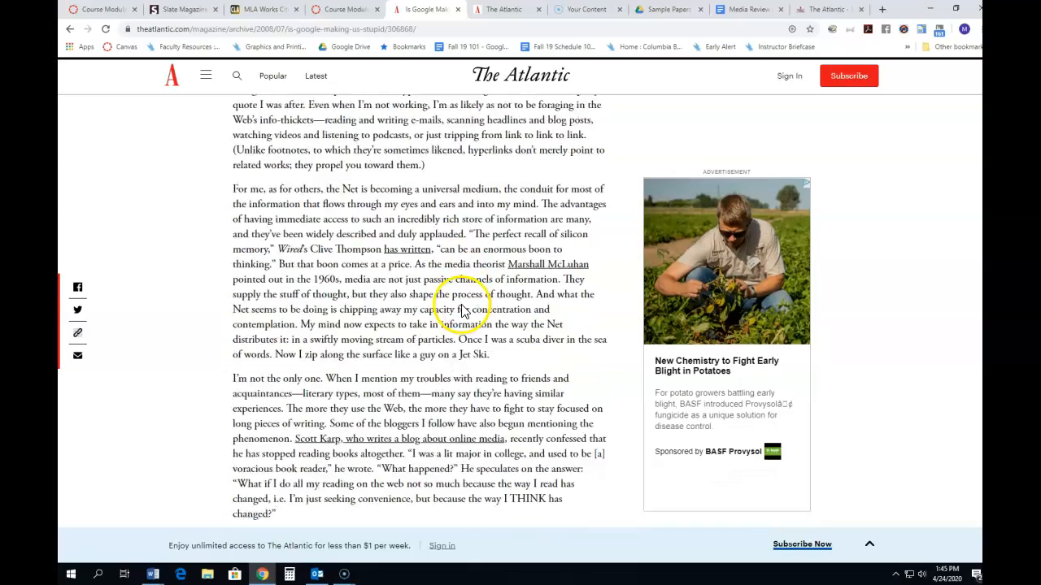
{"action": "scroll", "scroll_direction": "down", "scroll_amount": 3}
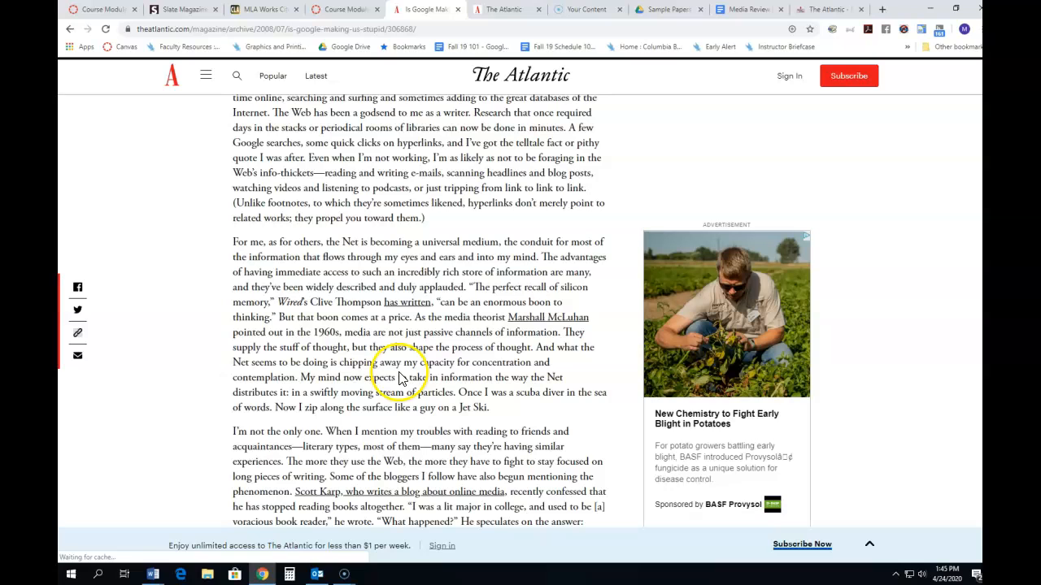
{"action": "mouse_move", "coordinate": [509, 317]}
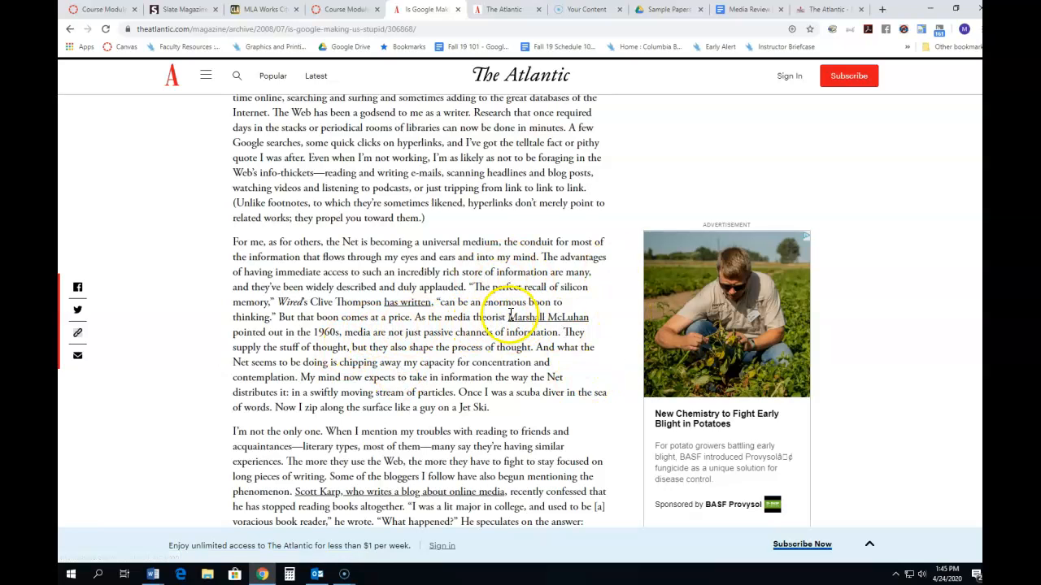
{"action": "scroll", "scroll_direction": "down", "scroll_amount": 3}
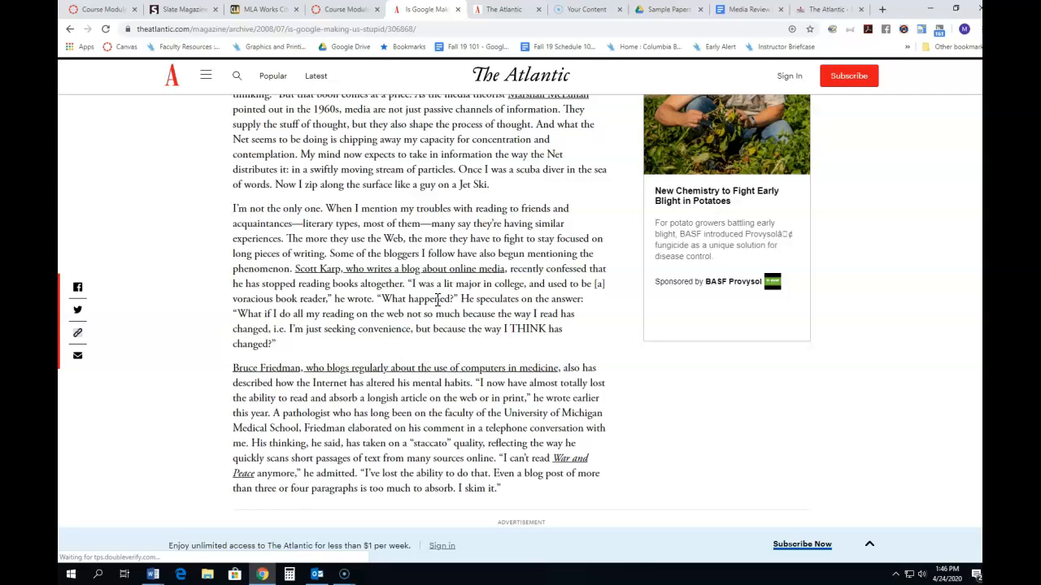
{"action": "mouse_move", "coordinate": [148, 573]}
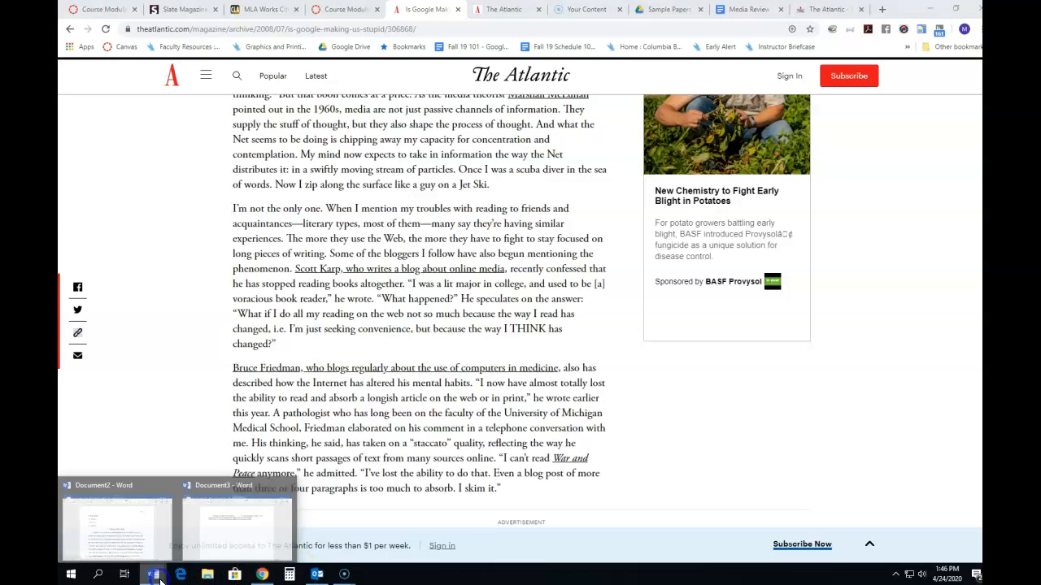